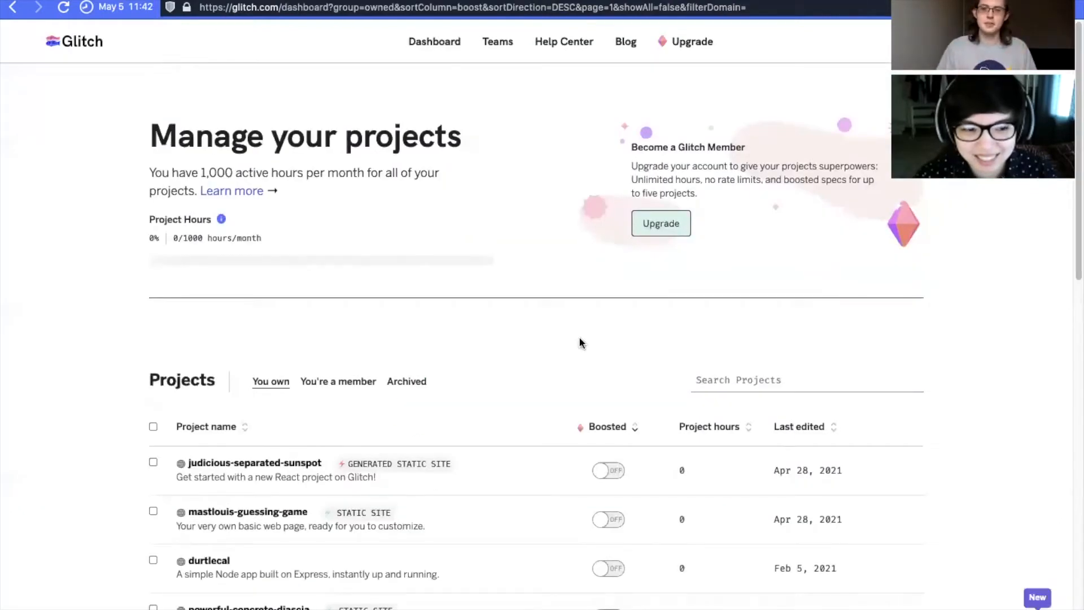
pyautogui.moveTo(684, 261)
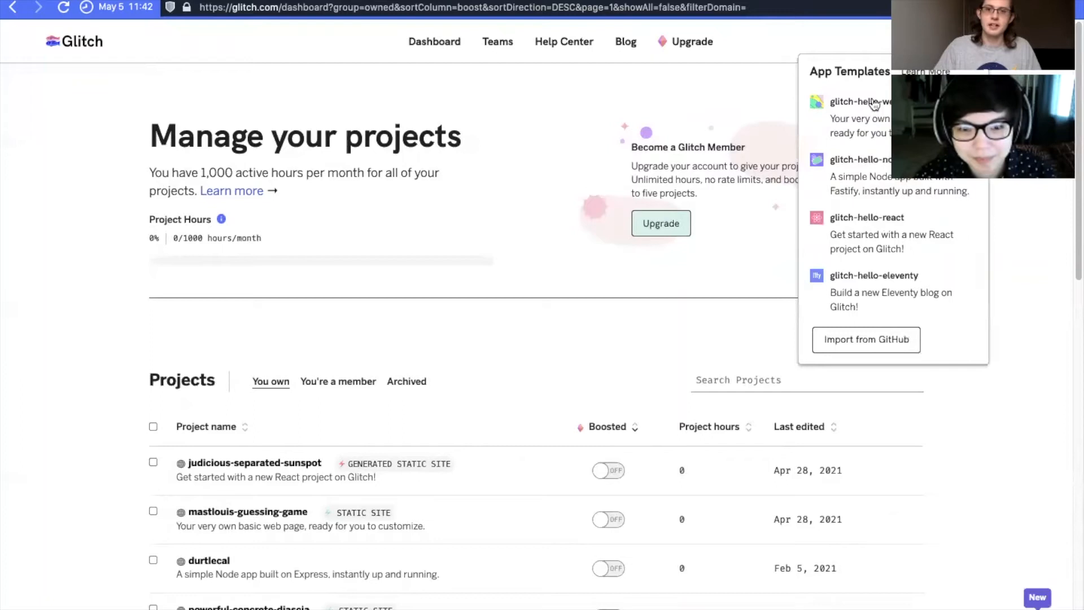
pyautogui.moveTo(860, 117)
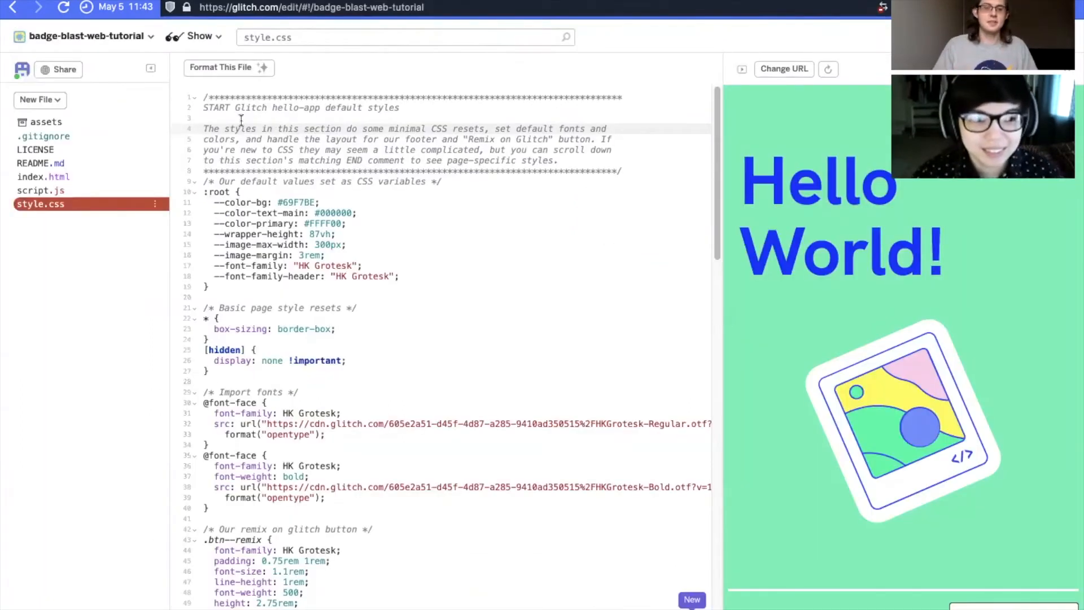
pyautogui.moveTo(82, 168)
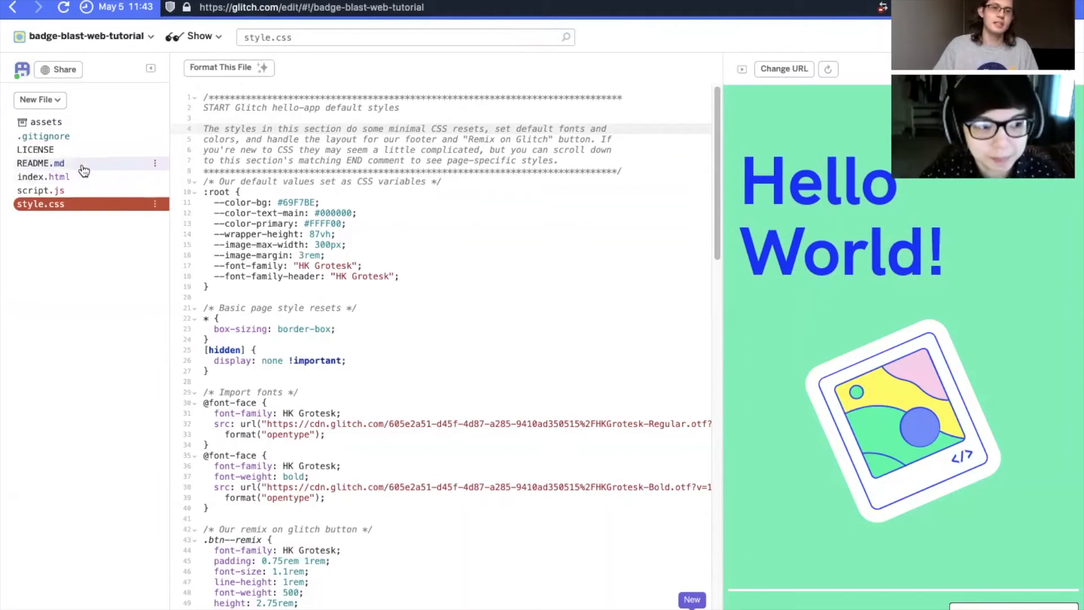
pyautogui.click(43, 177)
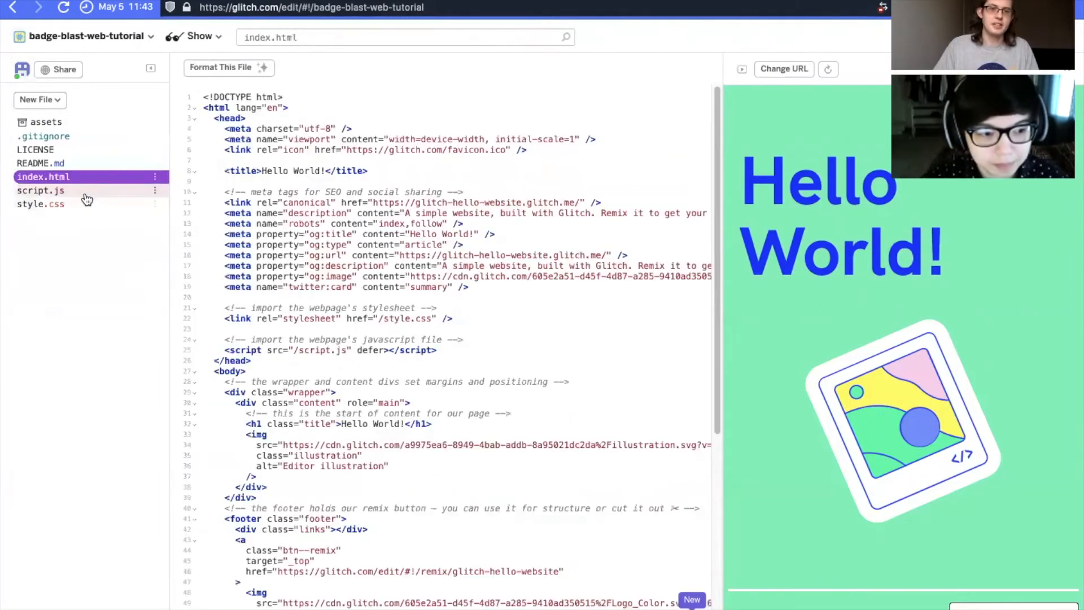
pyautogui.click(41, 203)
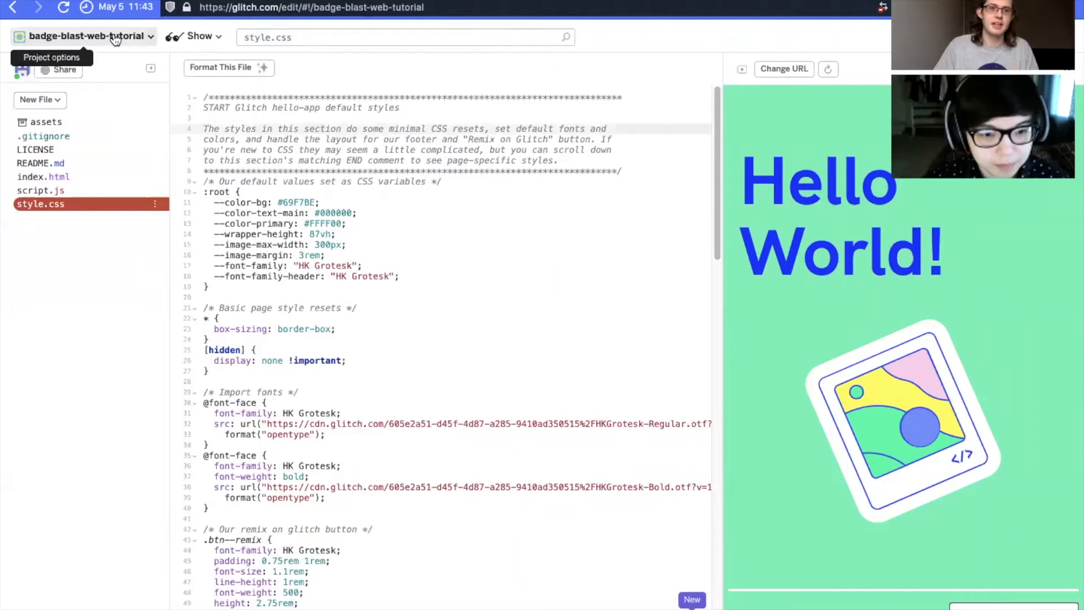
pyautogui.moveTo(163, 149)
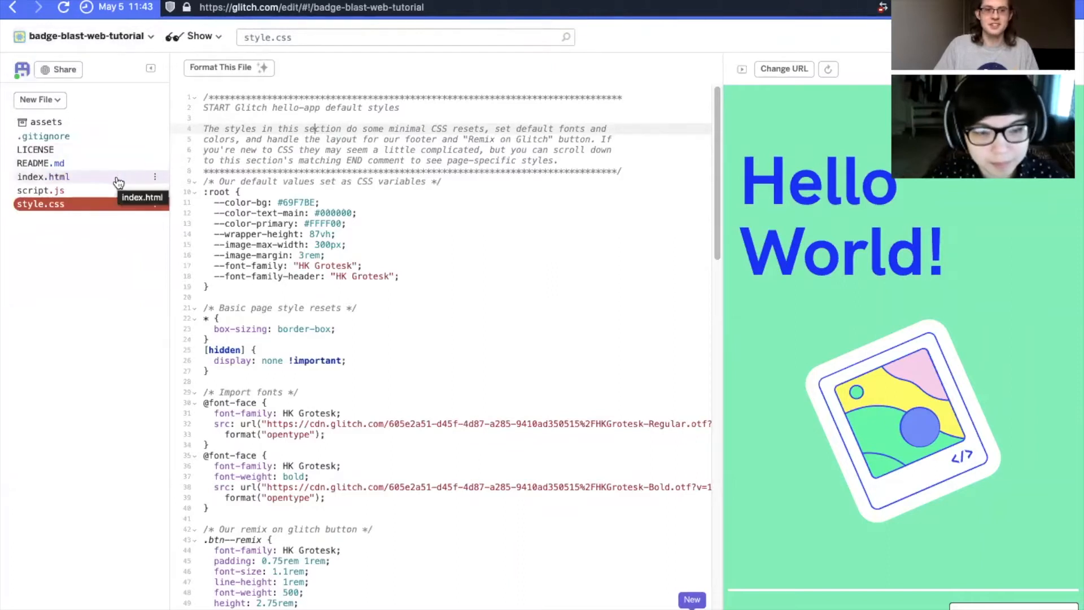
pyautogui.click(43, 177)
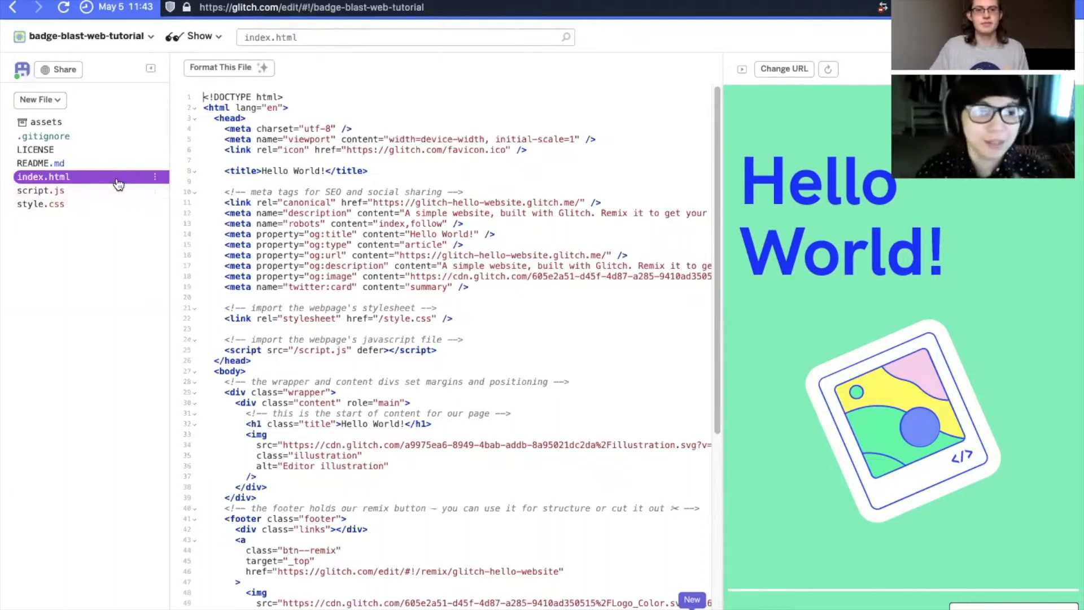
pyautogui.moveTo(118, 181)
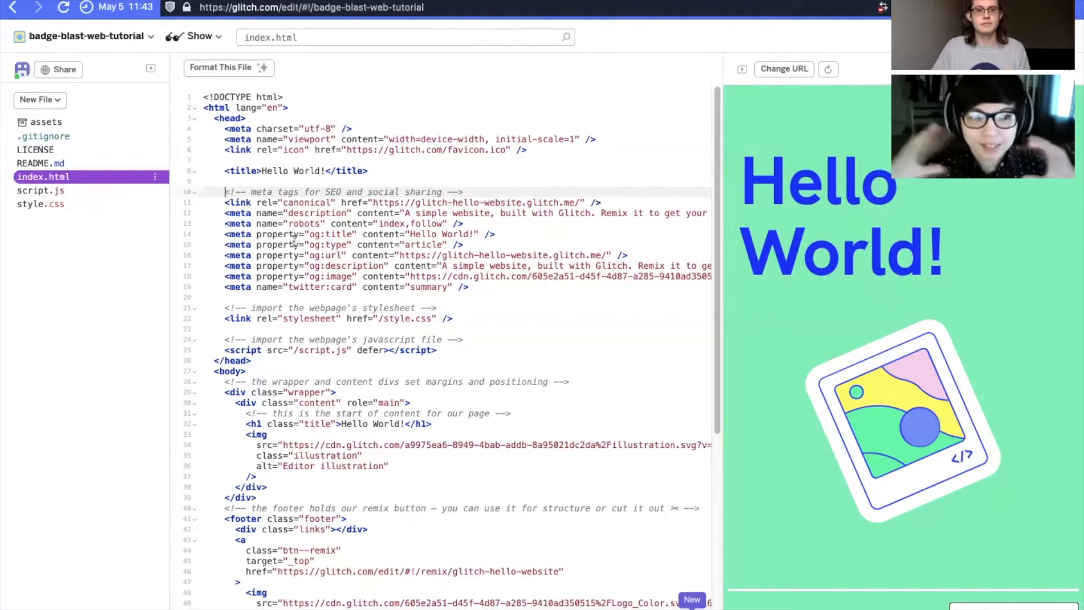
pyautogui.scroll(-3)
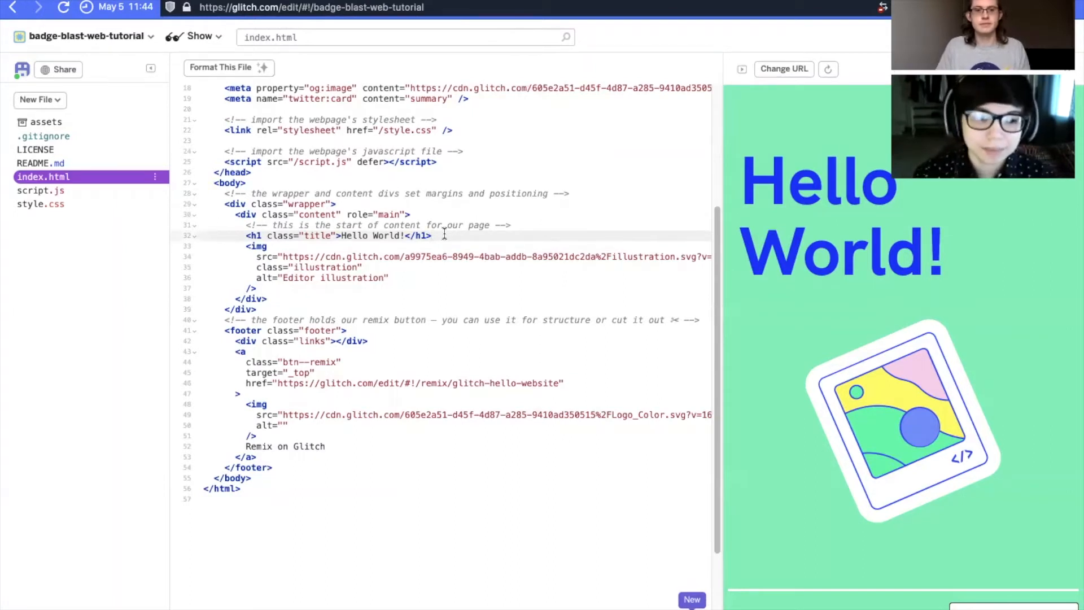
pyautogui.click(40, 203)
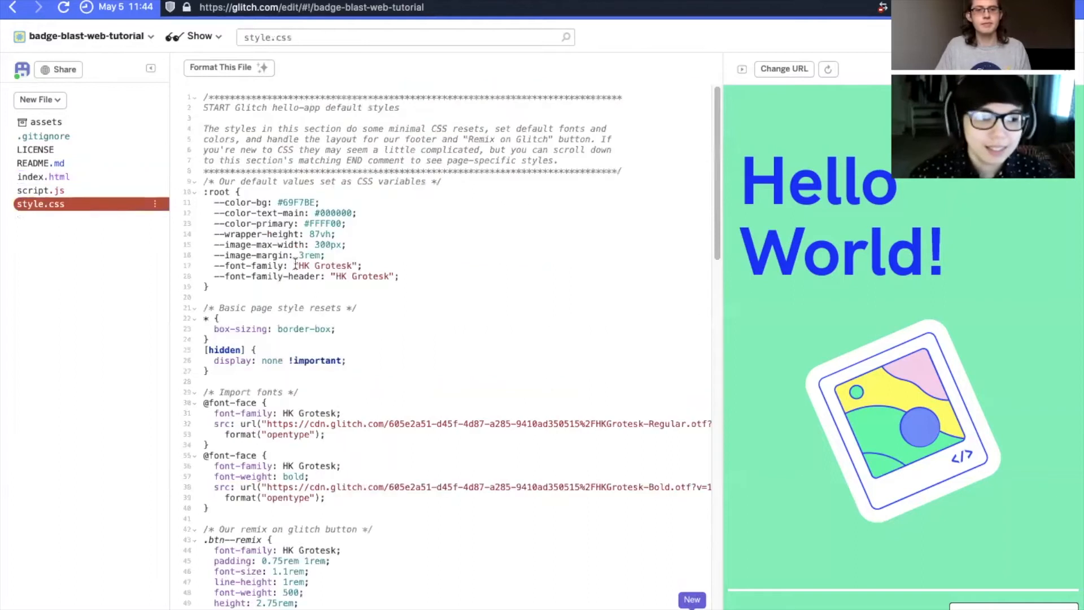
# Scroll through style.css down to its final illustration rules.
pyautogui.scroll(-3)
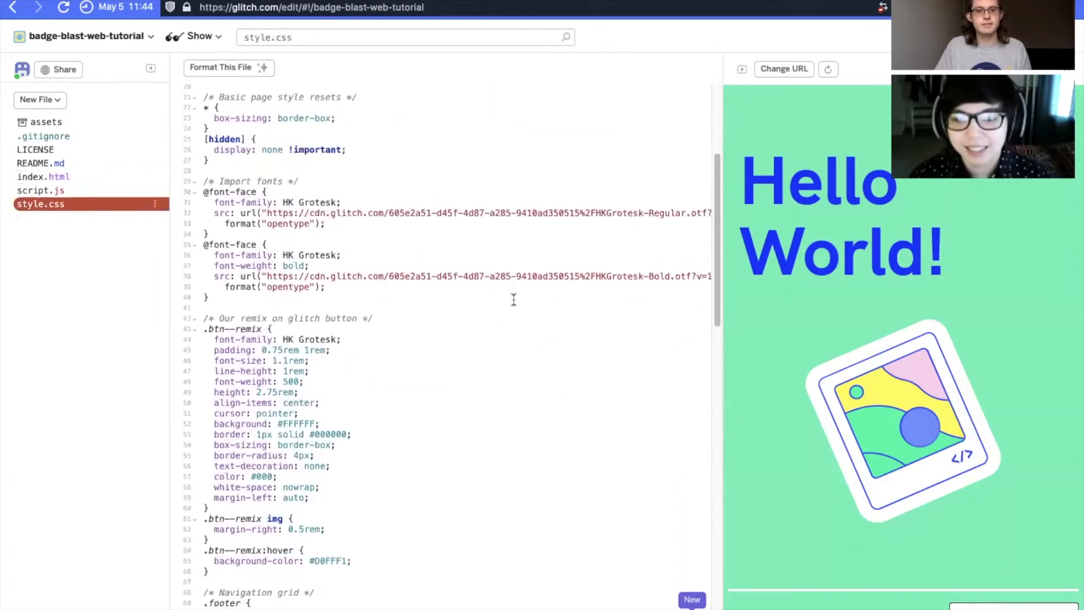
pyautogui.scroll(-3)
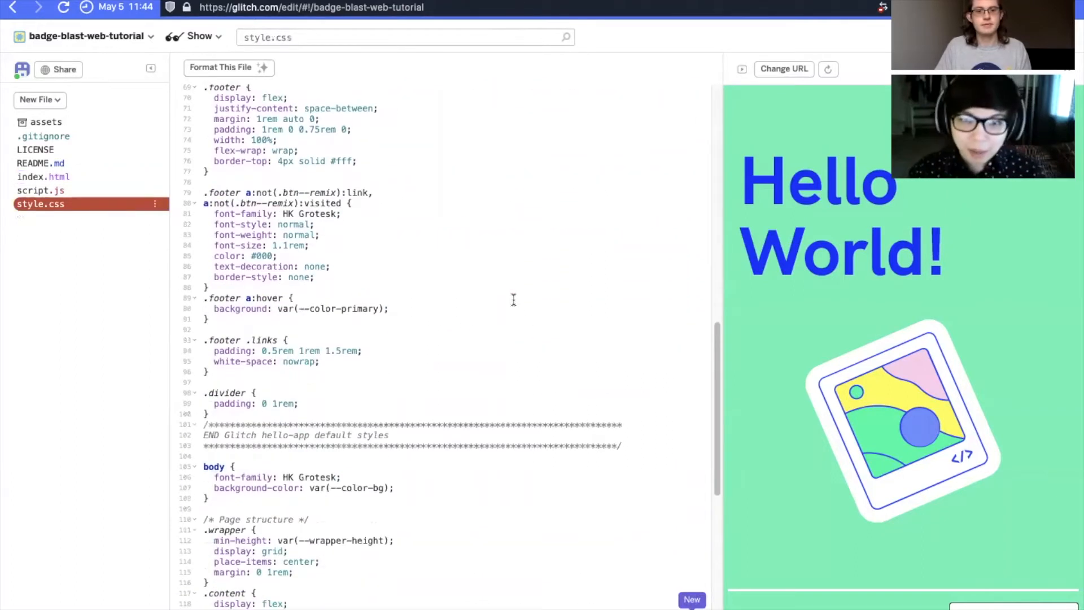
pyautogui.scroll(-3)
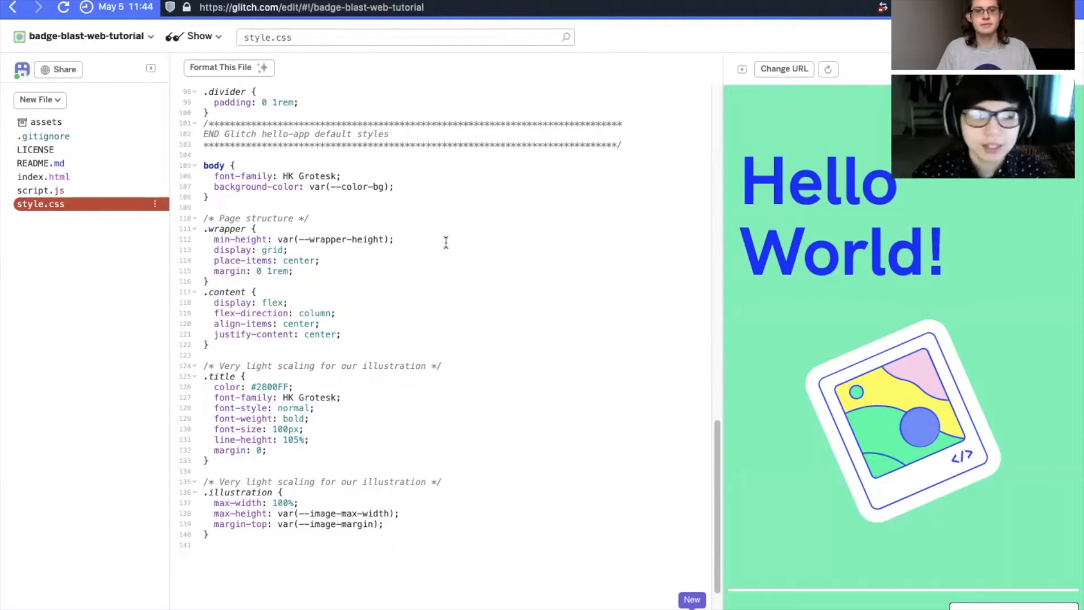
pyautogui.moveTo(419, 268)
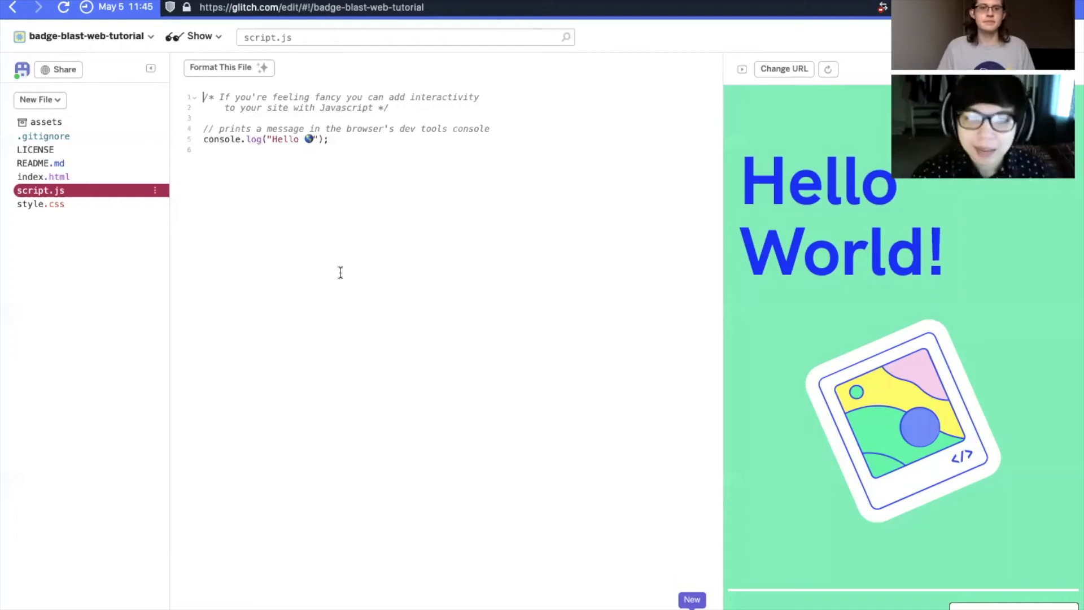
pyautogui.moveTo(232, 241)
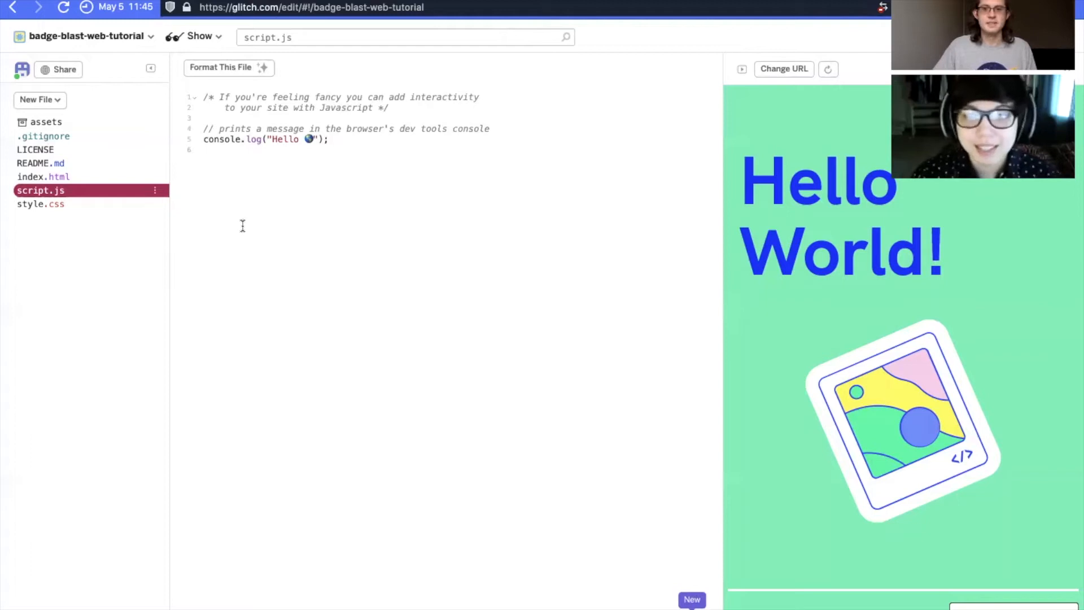
pyautogui.moveTo(88, 179)
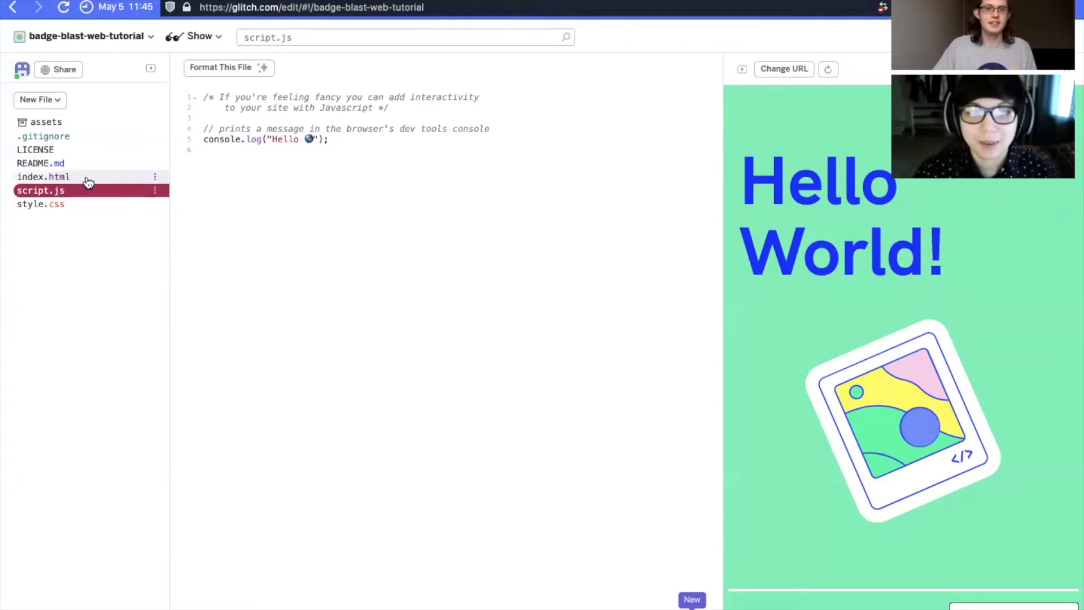
# Open index.html in the editor from the left file sidebar.
pyautogui.click(43, 177)
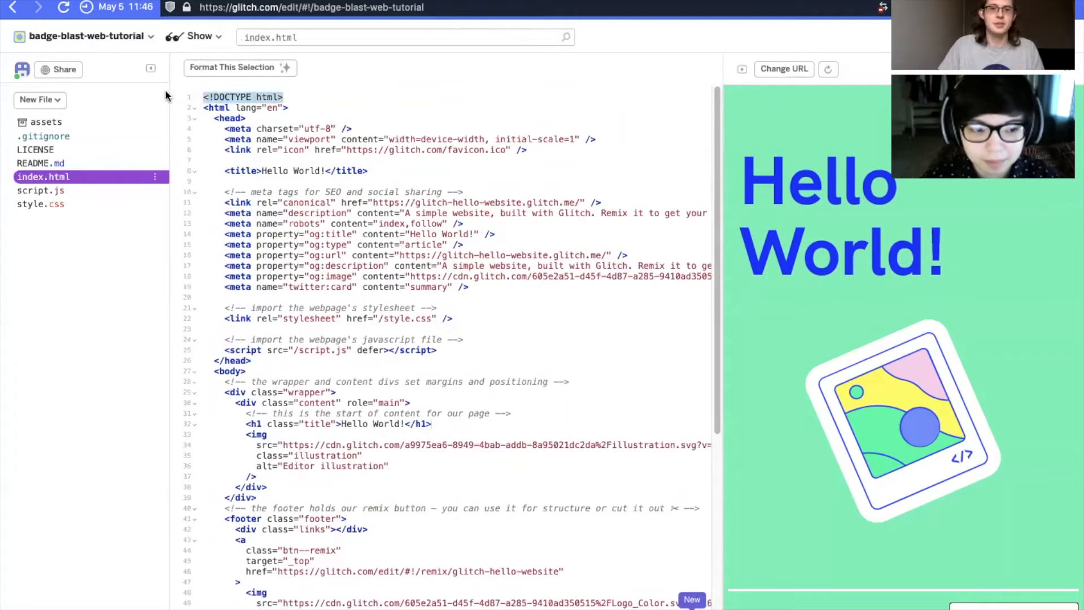
# Clear the index.html body content and retitle the page 'Sample text!'.
pyautogui.click(286, 96)
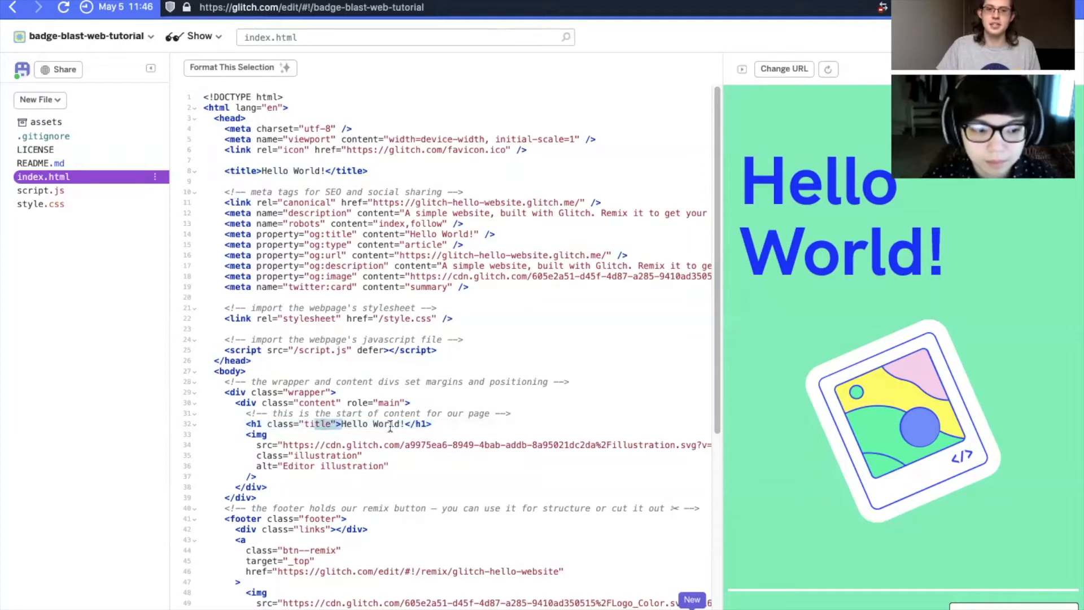
pyautogui.click(434, 424)
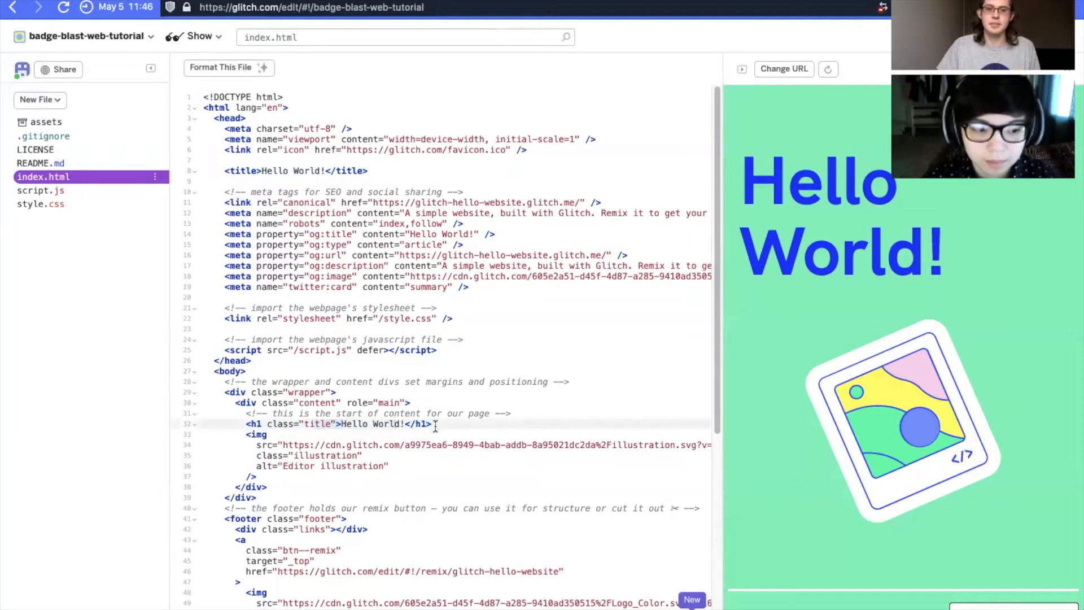
pyautogui.scroll(-3)
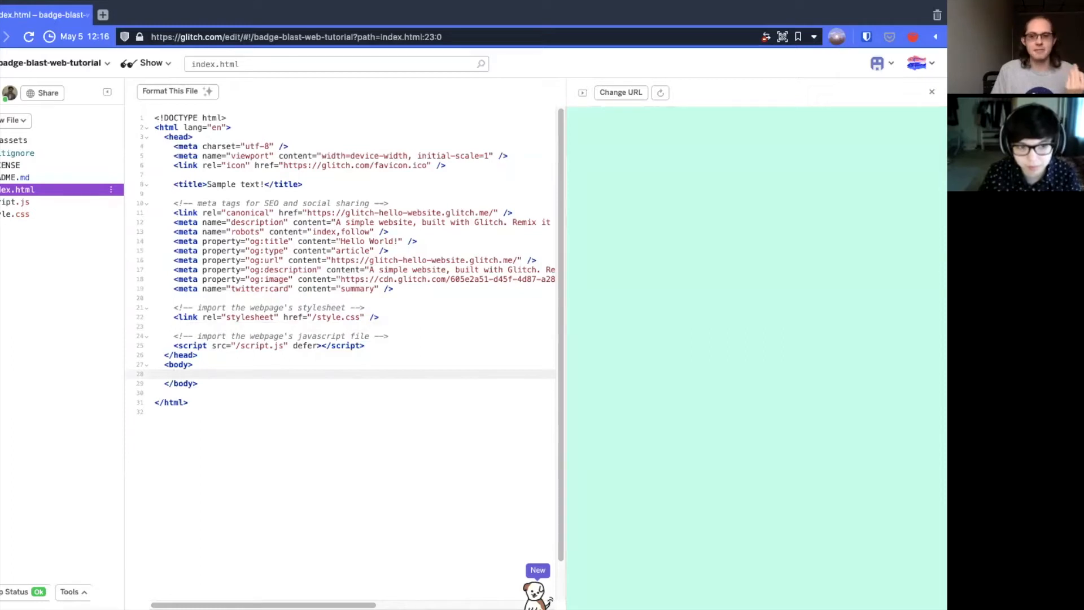
# Place the cursor on a fresh indented line inside the empty body.
pyautogui.click(174, 373)
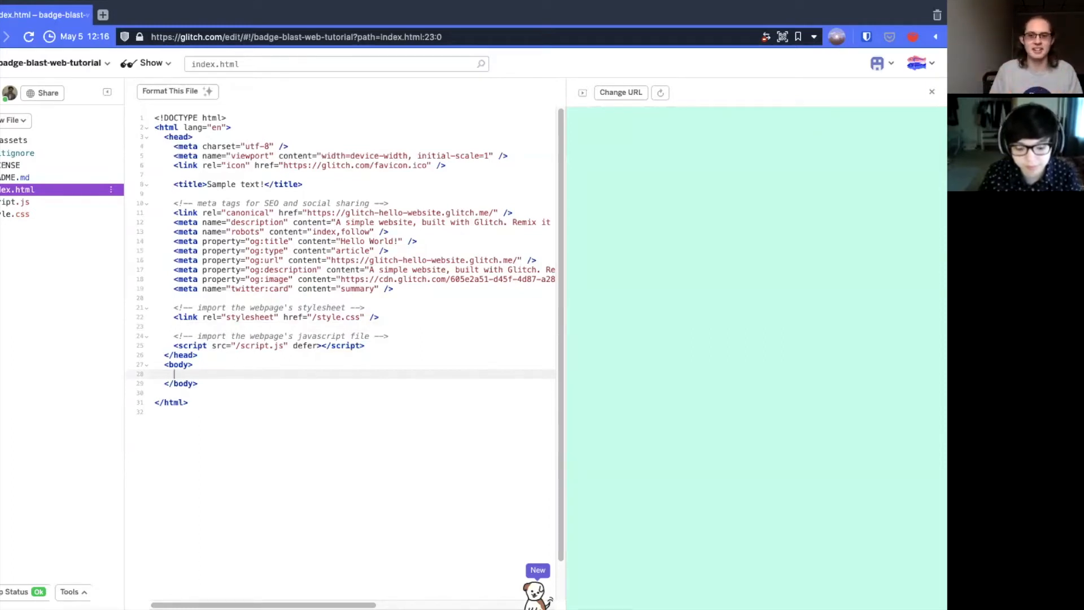
pyautogui.moveTo(518, 569)
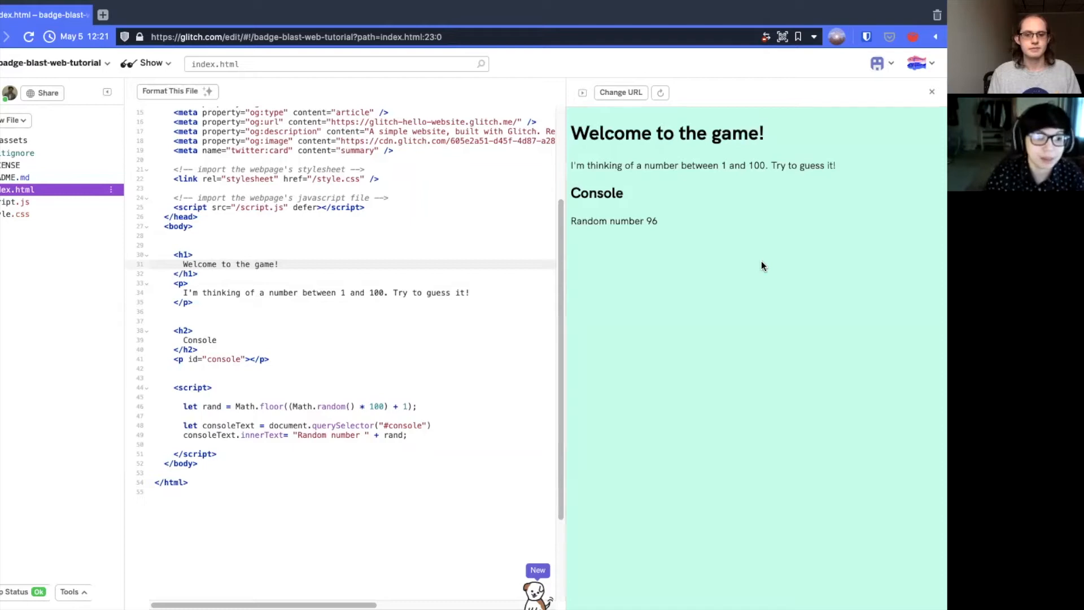
# Add a script showing 'Random number ' plus Math.floor(Math.random()*100)+1 in #console.
pyautogui.click(278, 265)
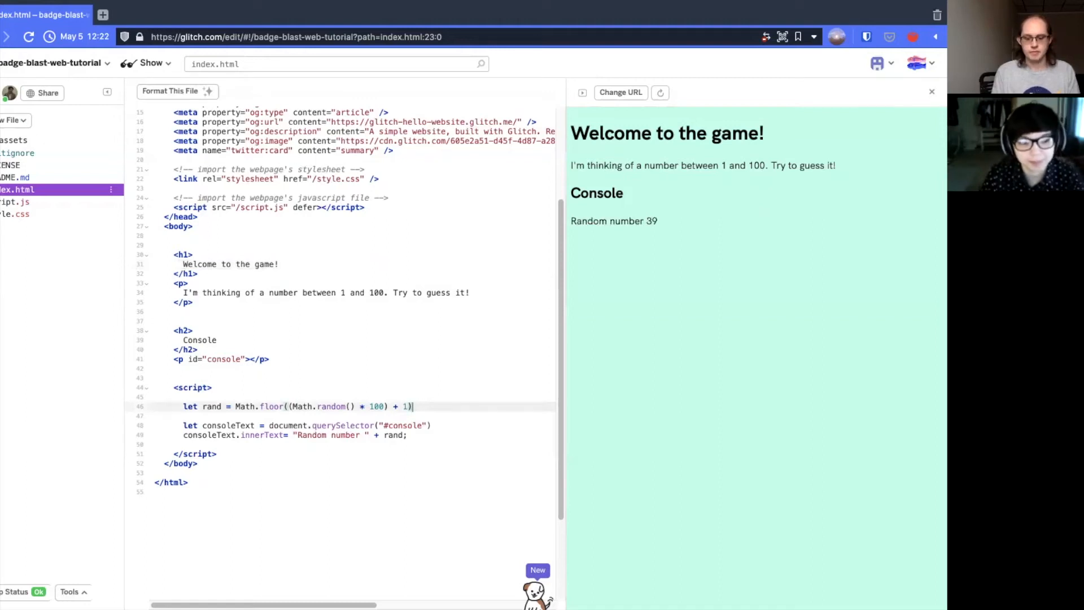
pyautogui.write(';')
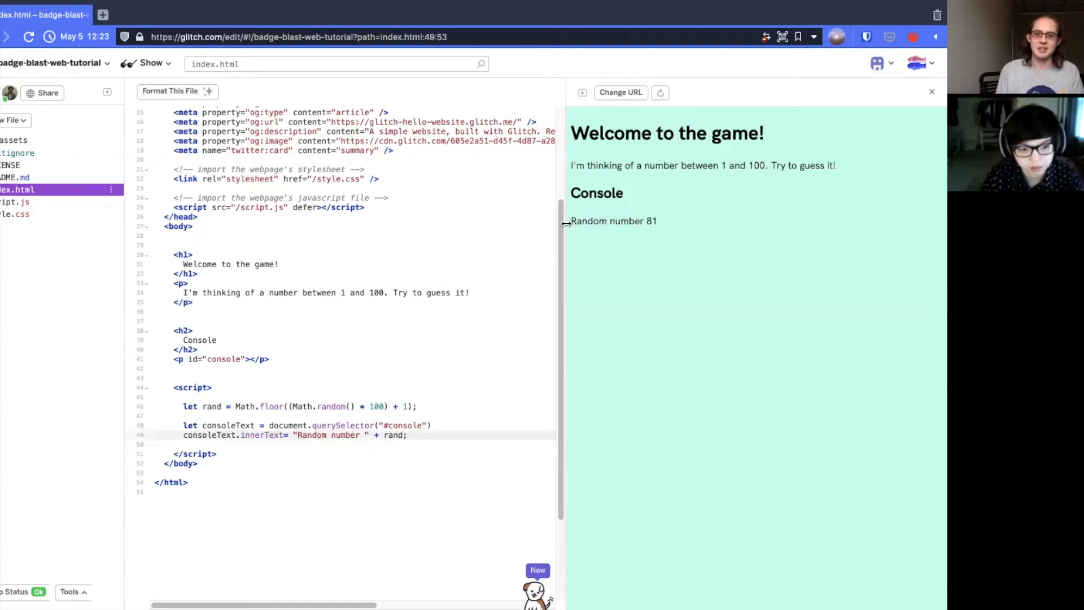
pyautogui.moveTo(571, 221)
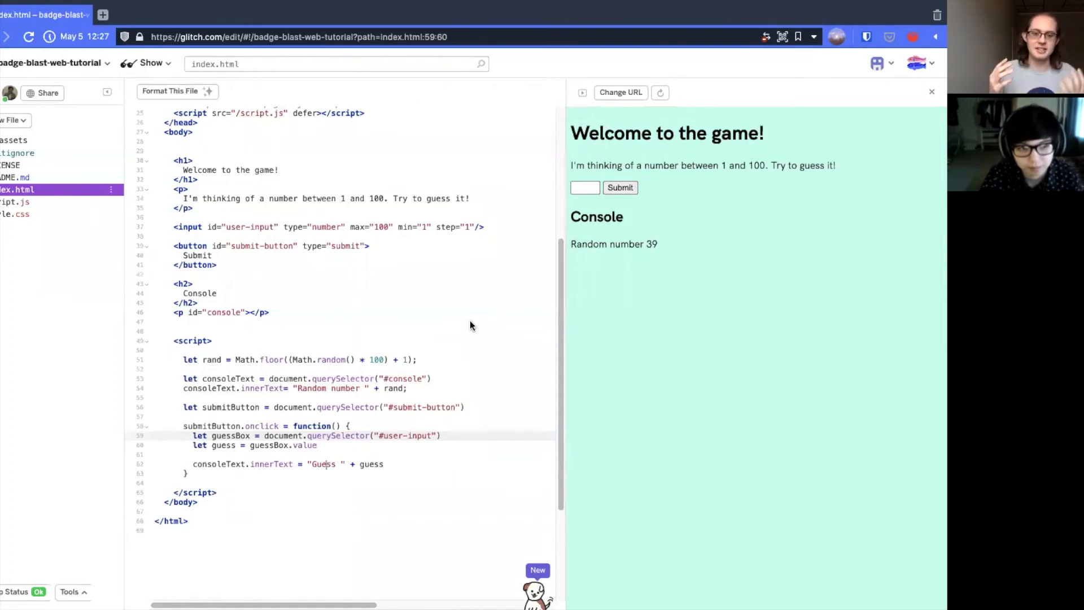
pyautogui.moveTo(495, 322)
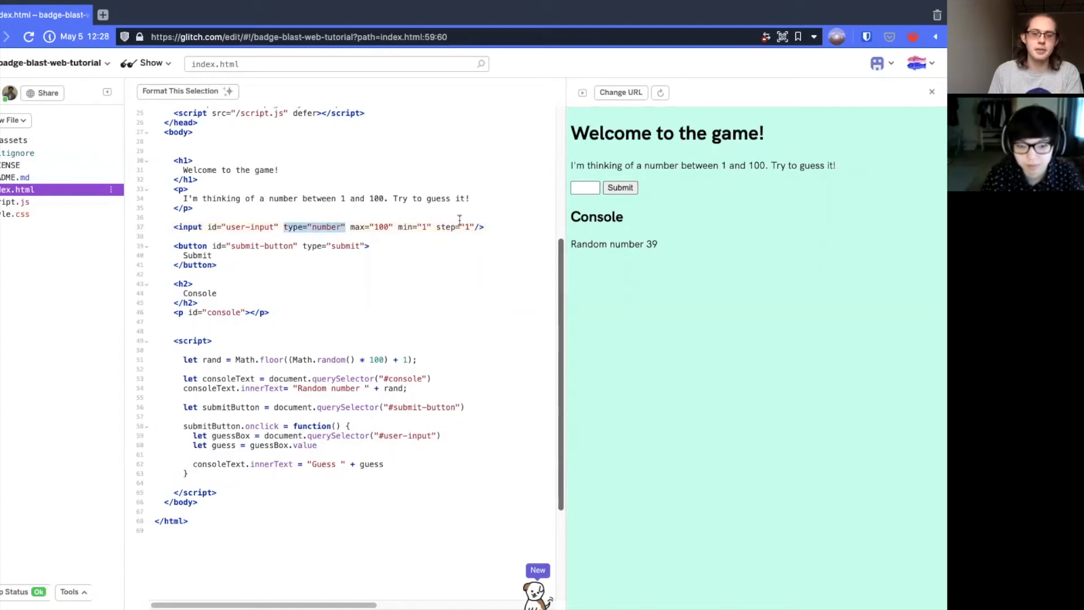
# Enter test values 2, 11, 42, 83 and 100 in the preview's guess box.
pyautogui.write('2')
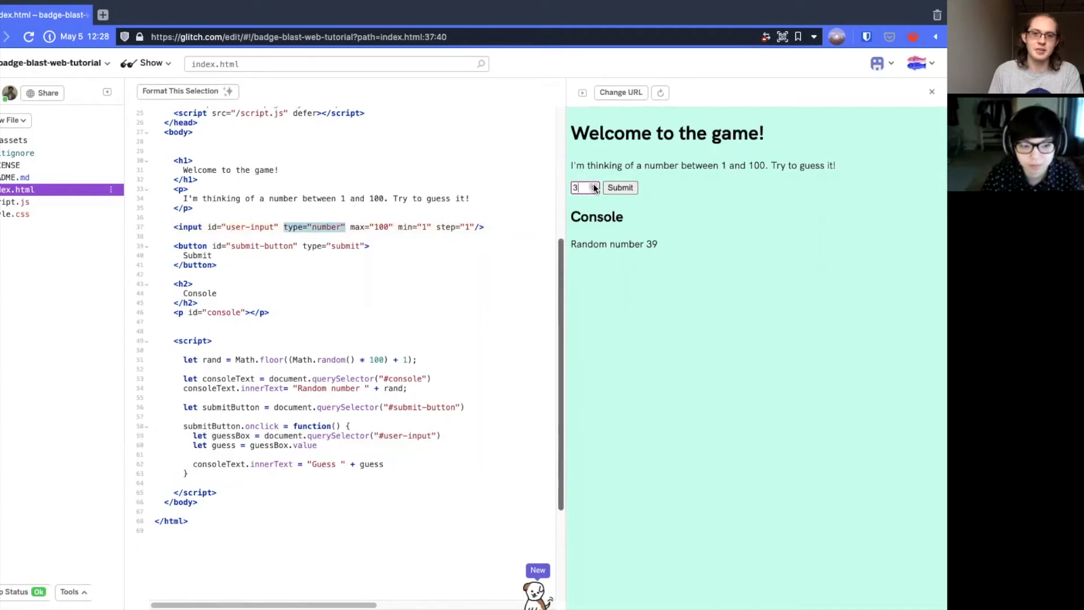
pyautogui.write('11')
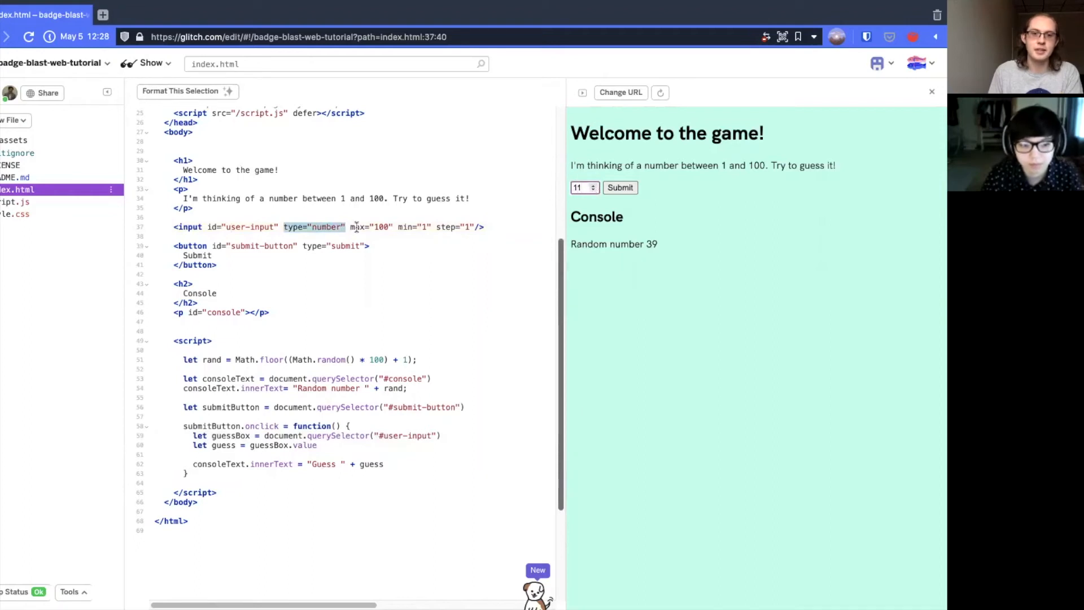
pyautogui.click(594, 185)
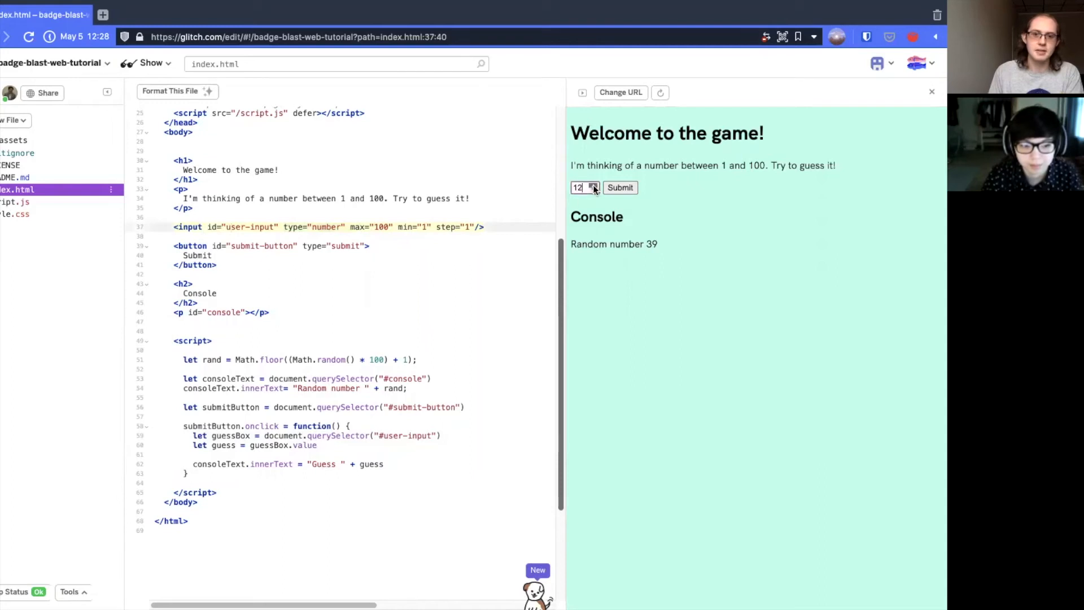
pyautogui.write('42')
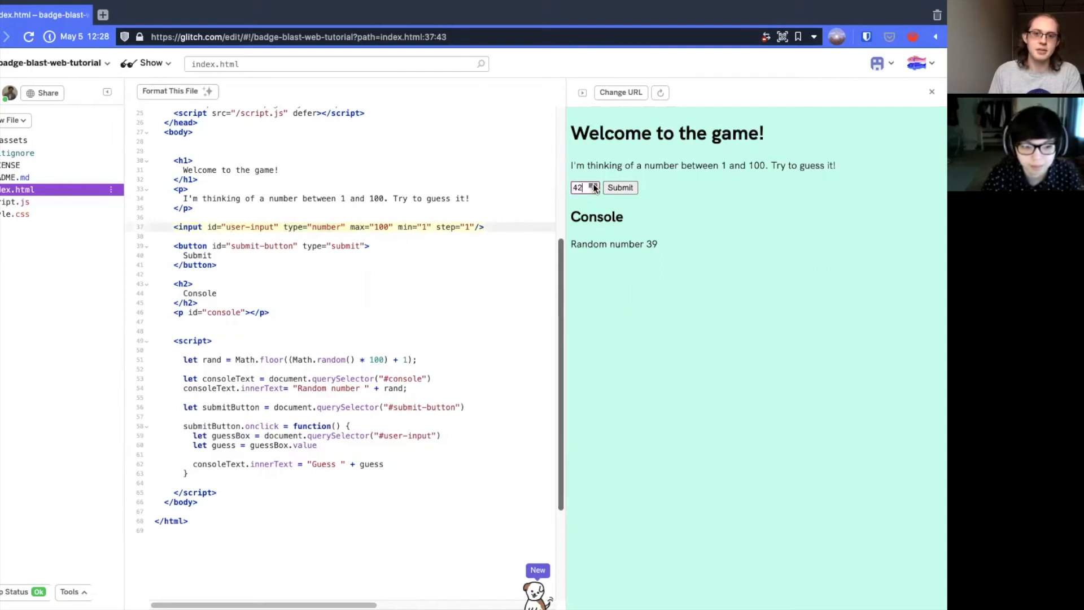
pyautogui.write('83')
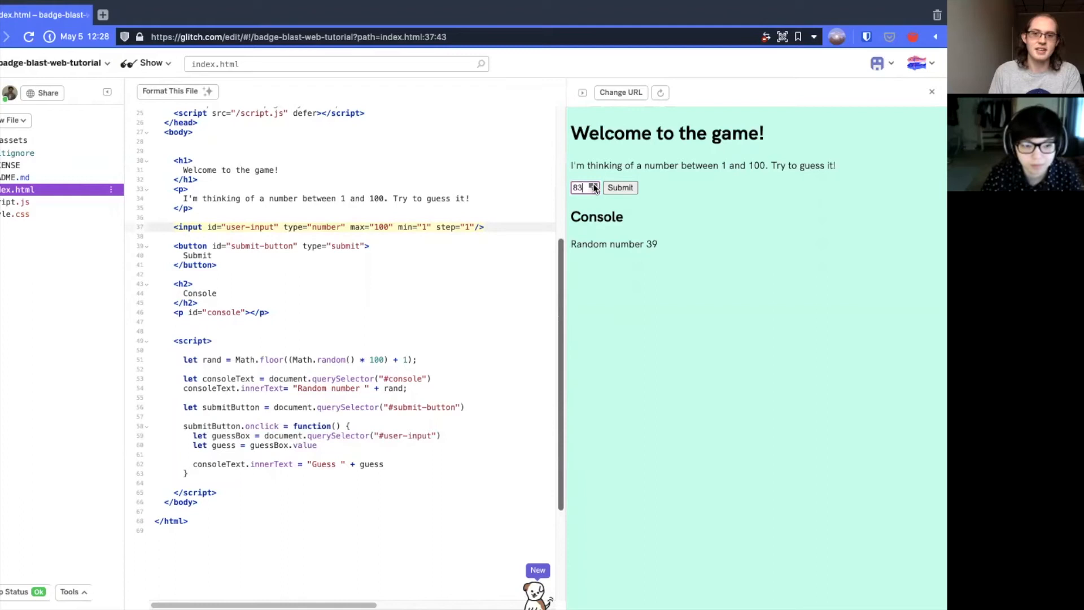
pyautogui.write('100')
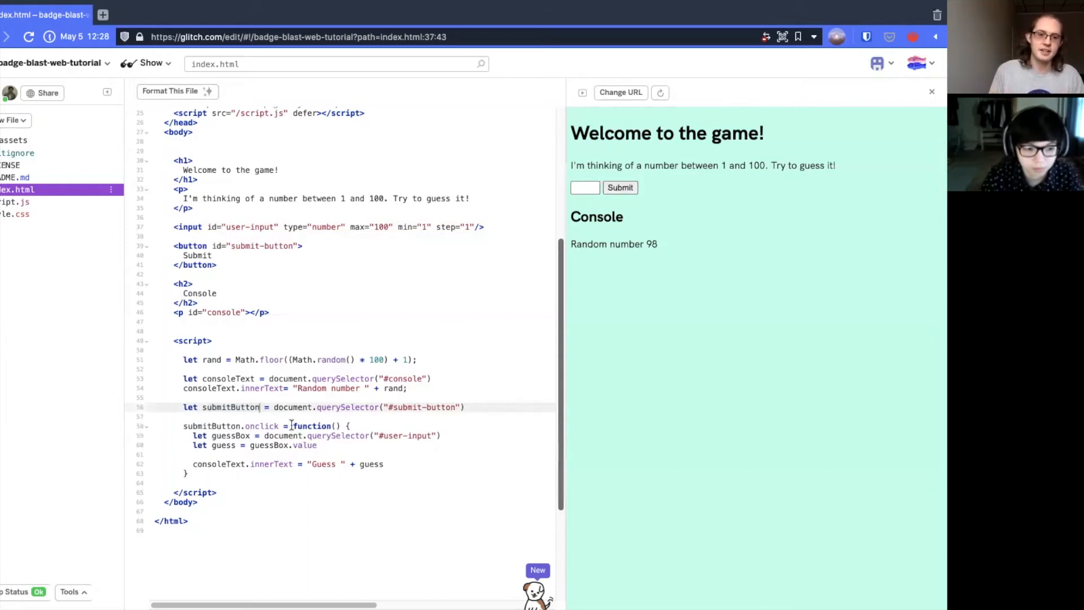
# Select submitButton in the code, then submit a guess of 11 in the preview.
pyautogui.doubleClick(312, 425)
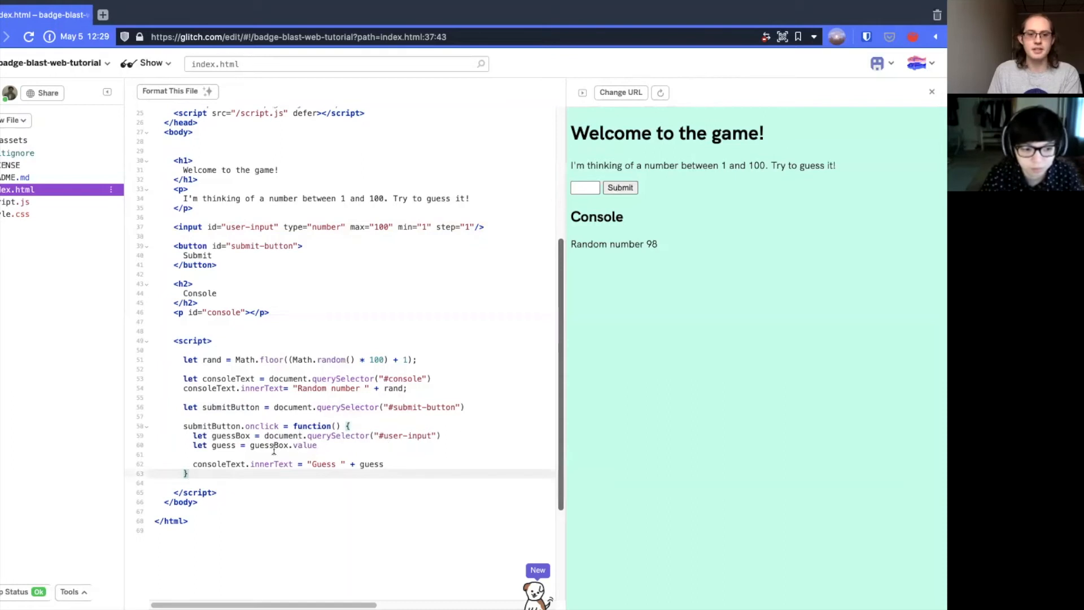
pyautogui.click(319, 445)
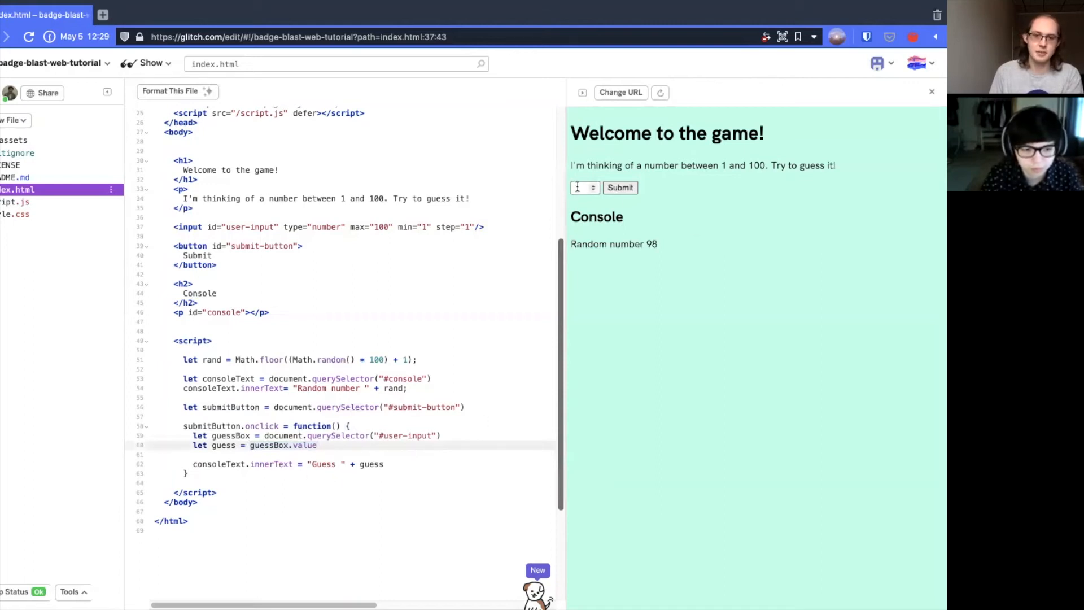
pyautogui.write('11')
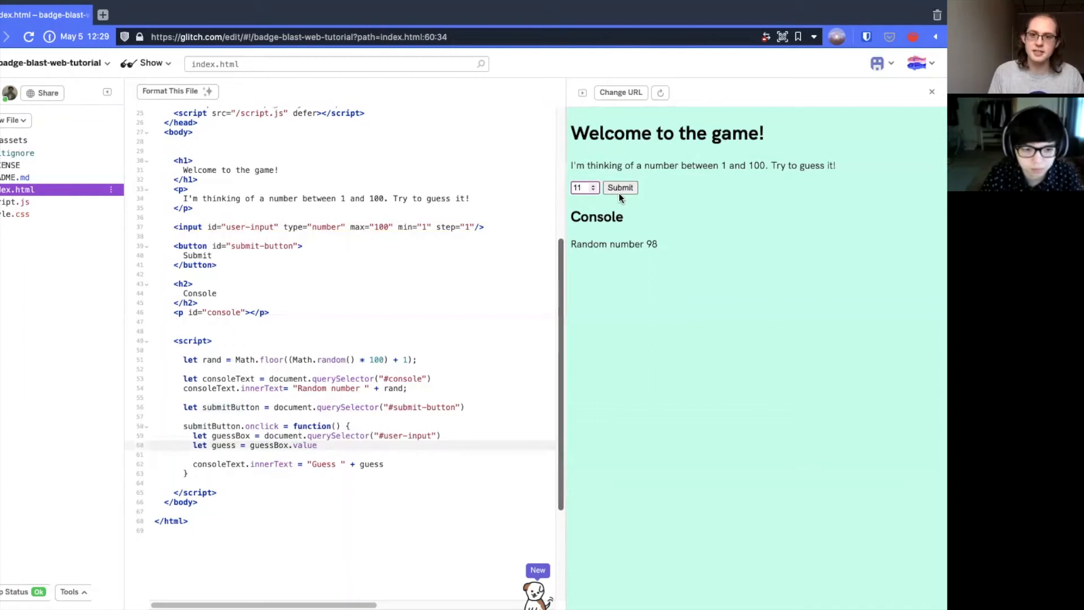
pyautogui.click(620, 187)
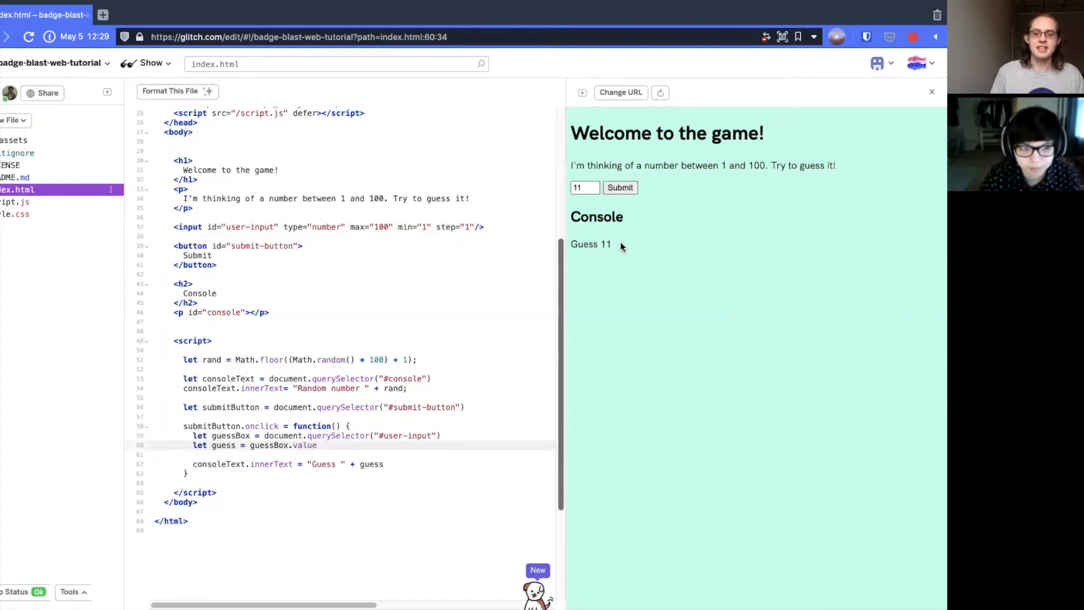
pyautogui.moveTo(752, 376)
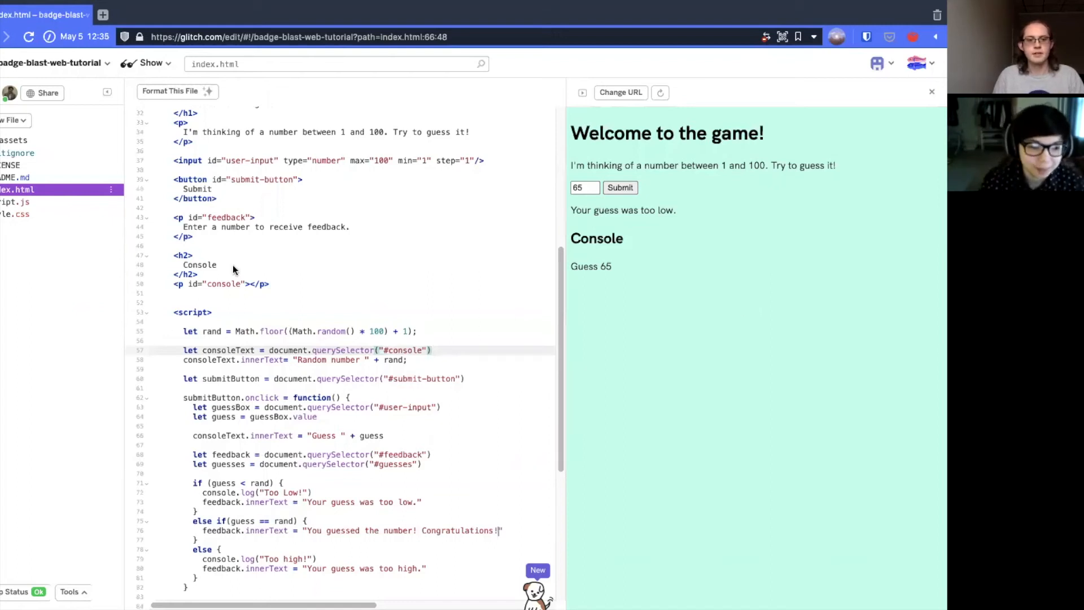
# Add a feedback paragraph with too low, congratulations and too high branches.
pyautogui.click(194, 236)
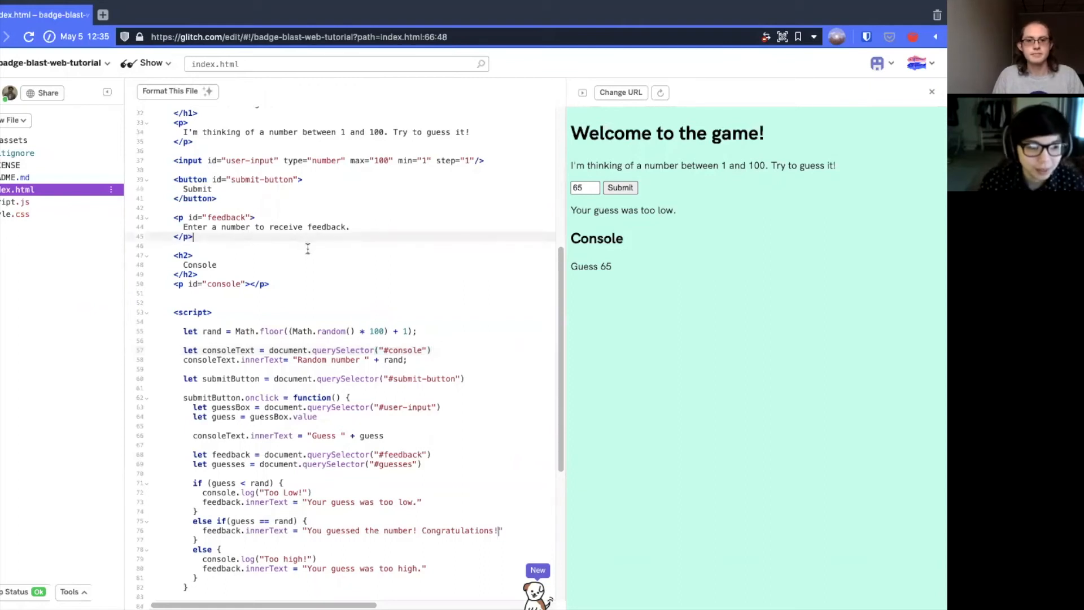
pyautogui.moveTo(320, 250)
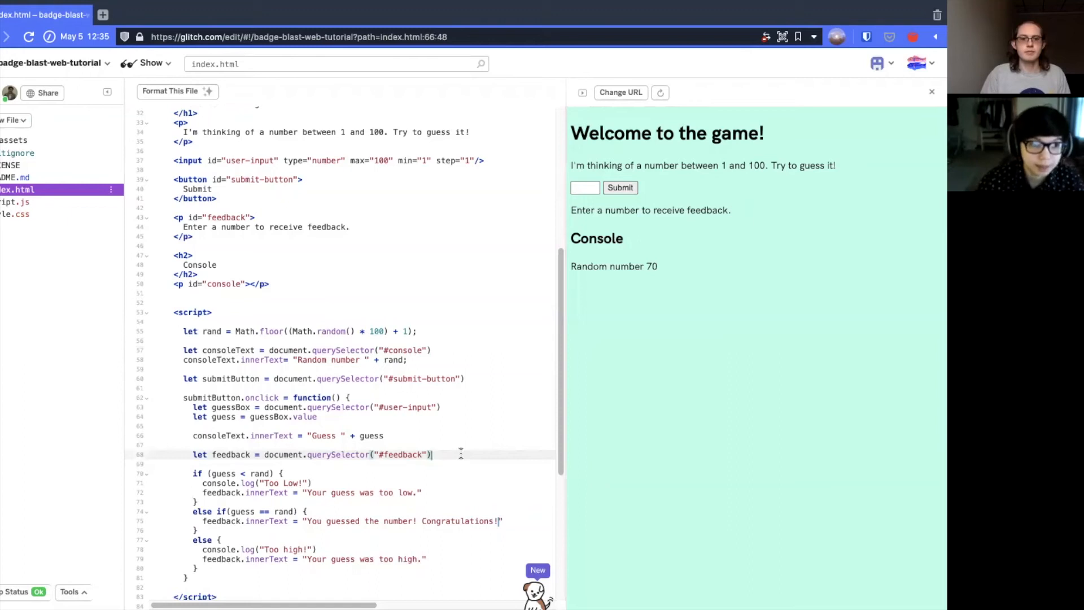
# Submit a guess of 12 in the preview and select a line of code.
pyautogui.click(583, 188)
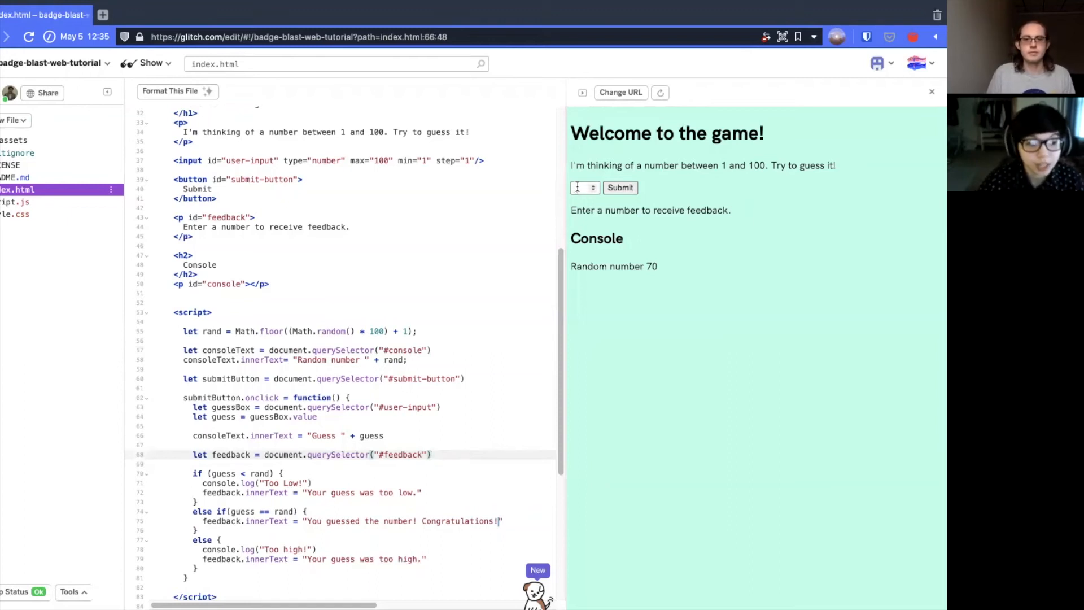
pyautogui.write('12')
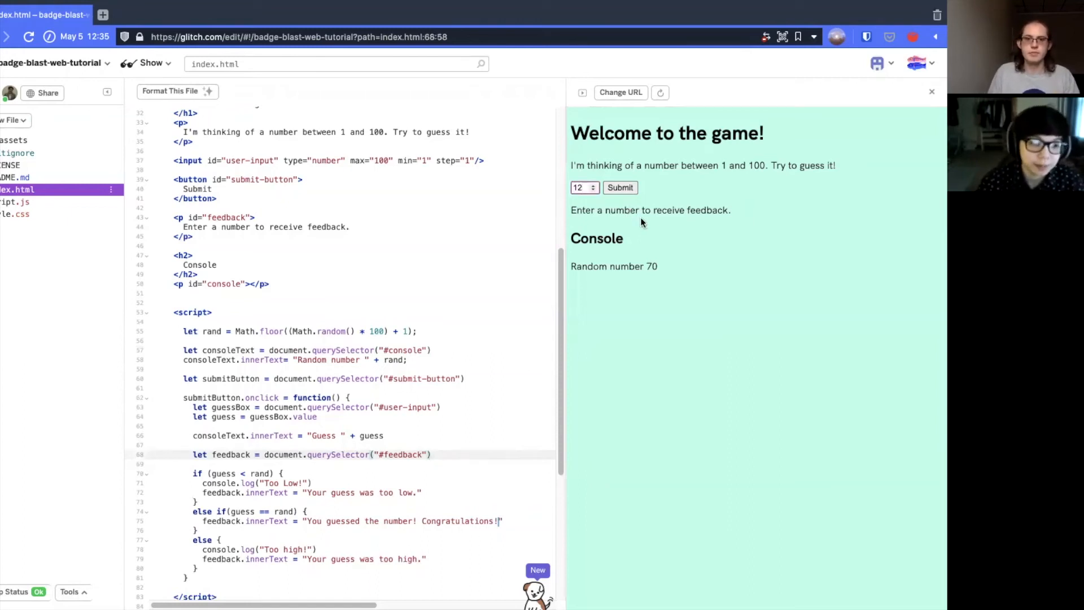
pyautogui.click(620, 187)
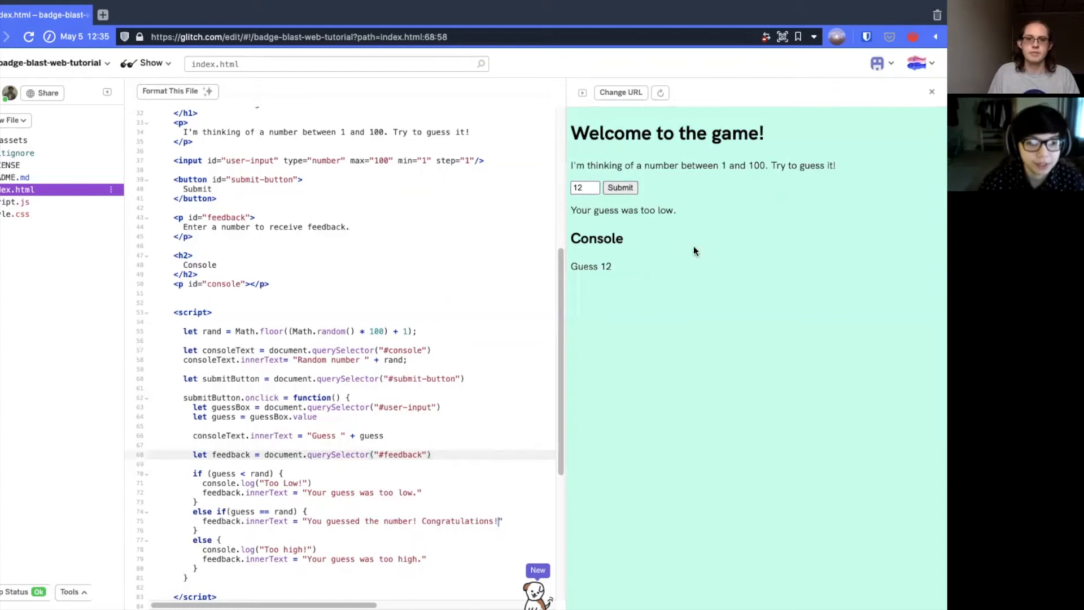
pyautogui.click(582, 187)
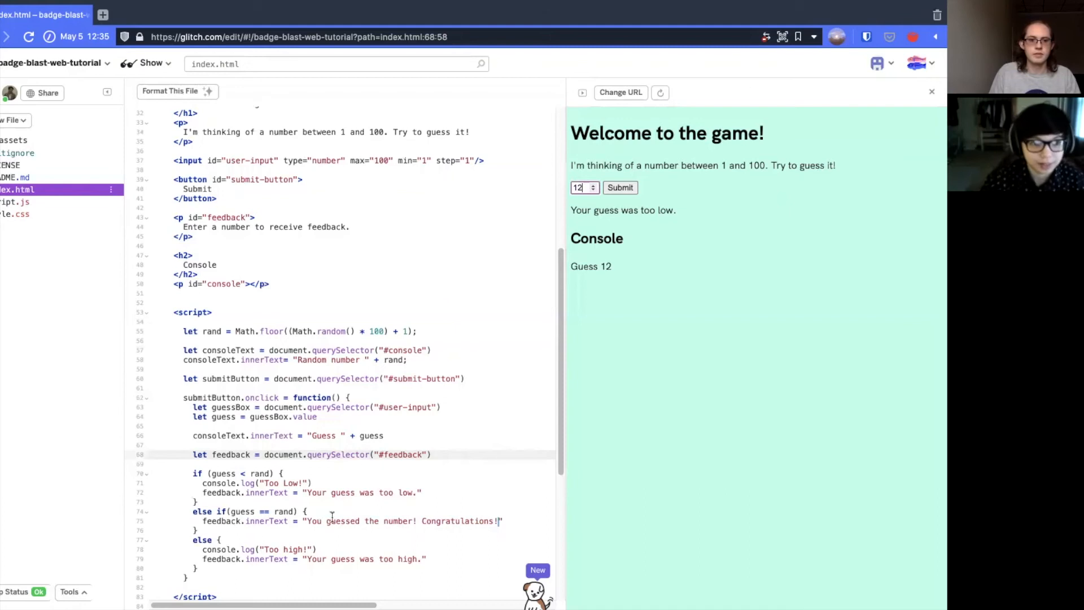
pyautogui.moveTo(194, 474); pyautogui.dragTo(197, 501)
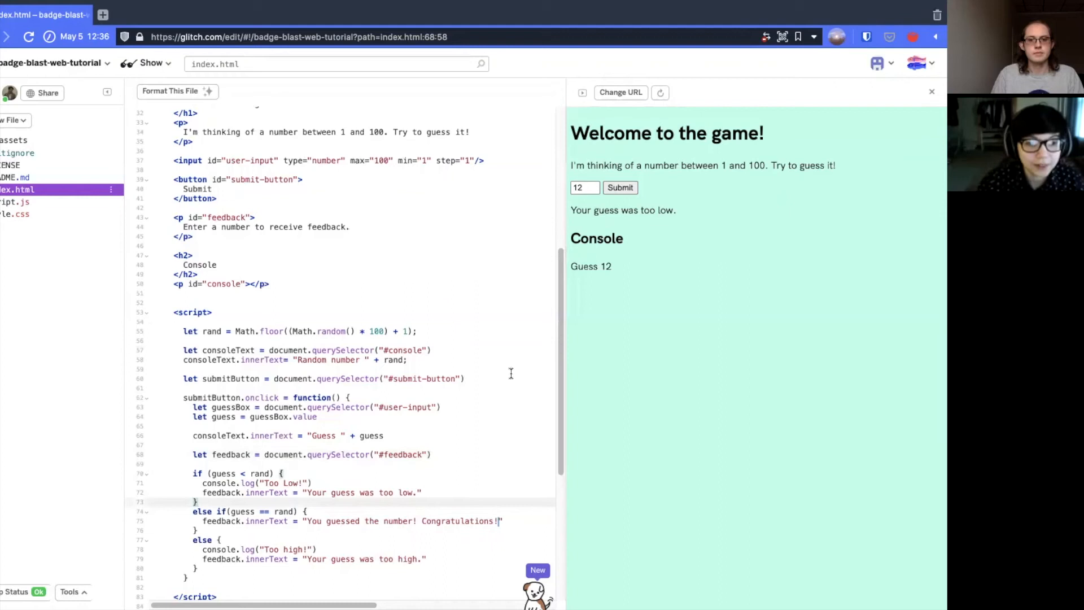
# Guess 99 for 'too high' and 33 for congratulations, then open README.md.
pyautogui.click(584, 188)
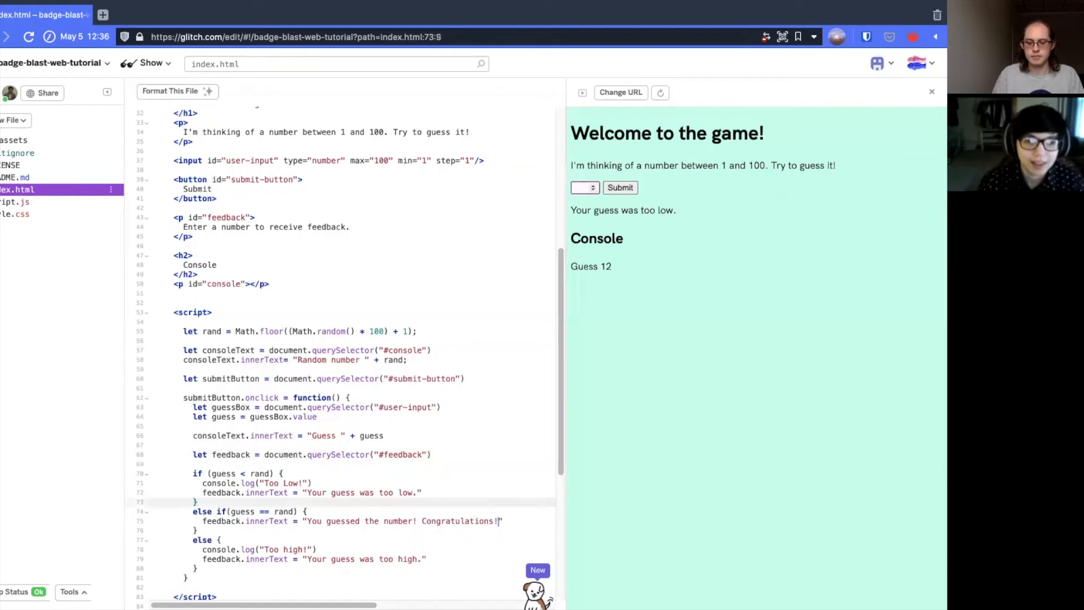
pyautogui.click(620, 187)
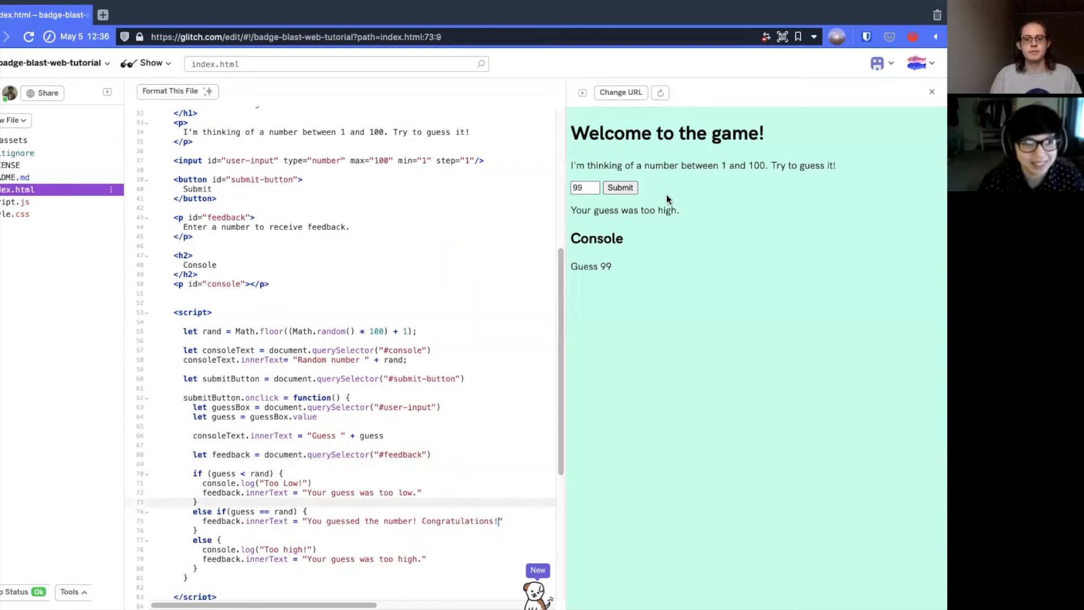
pyautogui.moveTo(608, 205)
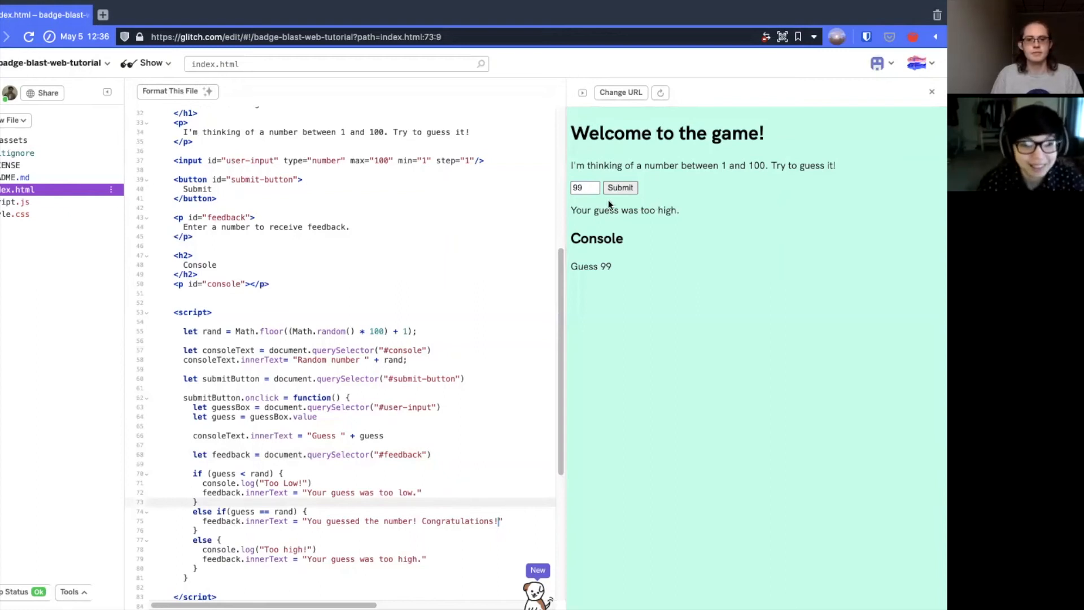
pyautogui.click(581, 188)
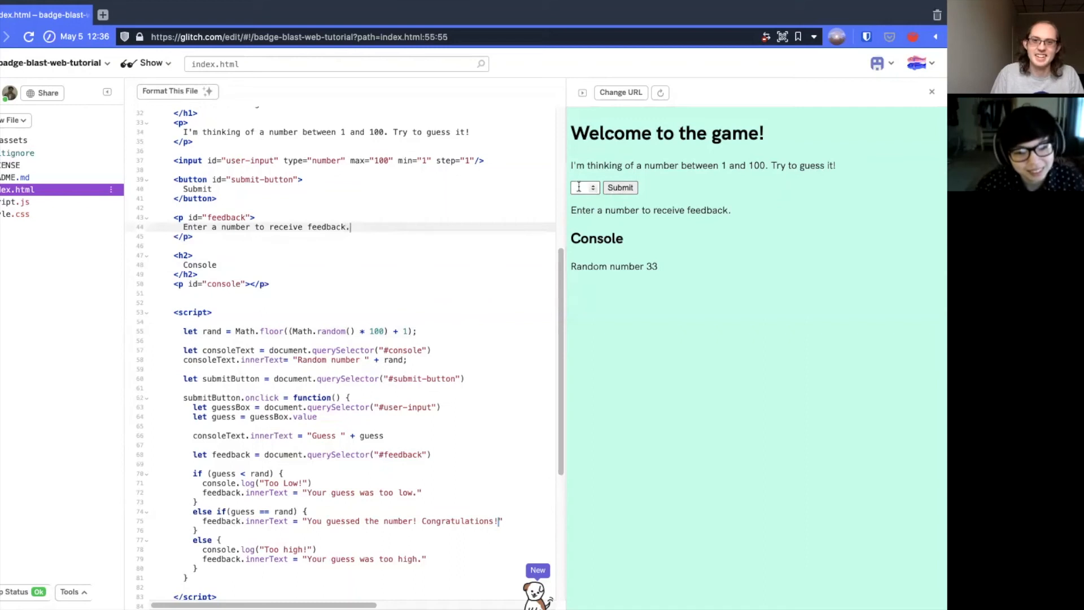
pyautogui.write('33')
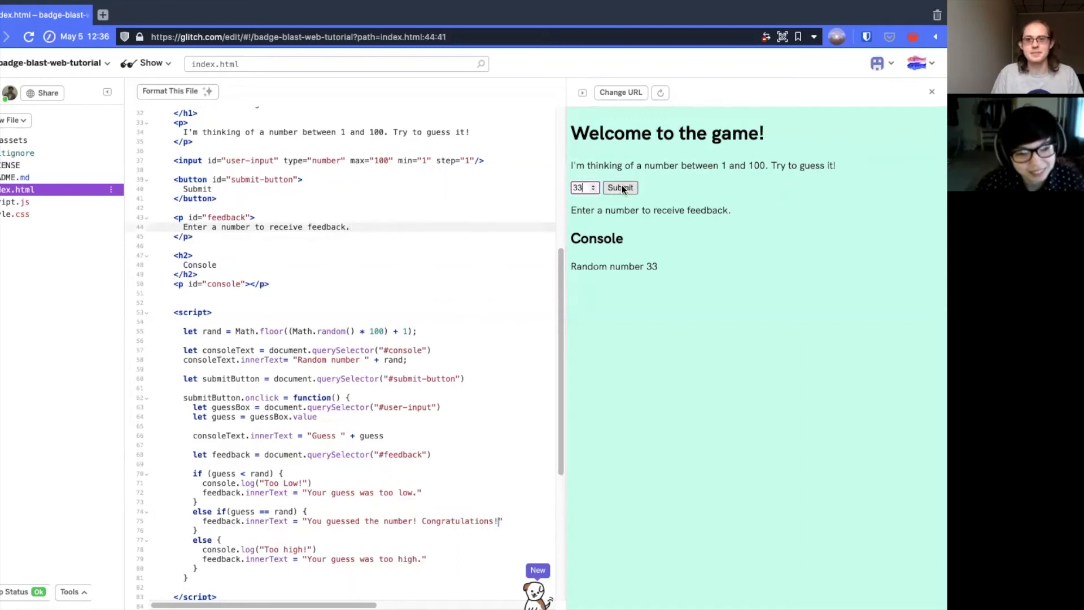
pyautogui.click(620, 188)
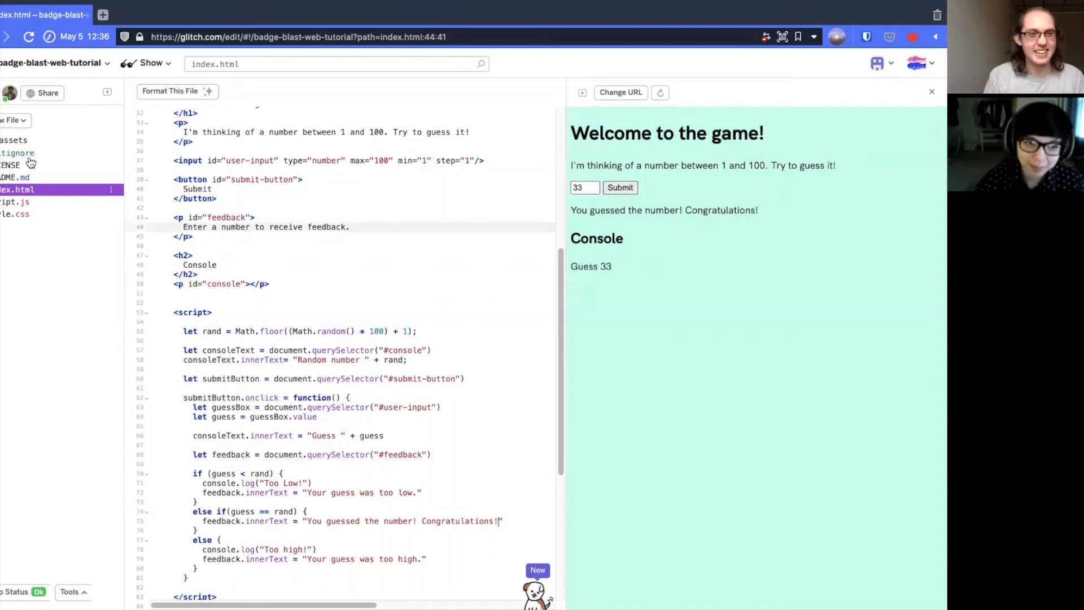
pyautogui.click(13, 177)
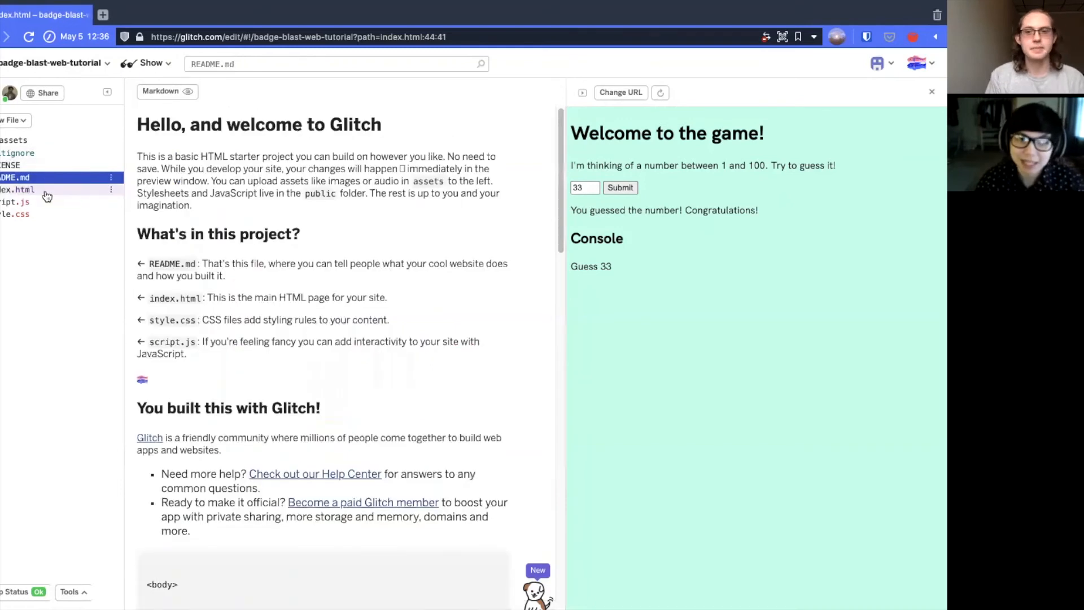
# Back in index.html, select the placeholder <li> markup of the guesses list.
pyautogui.click(23, 190)
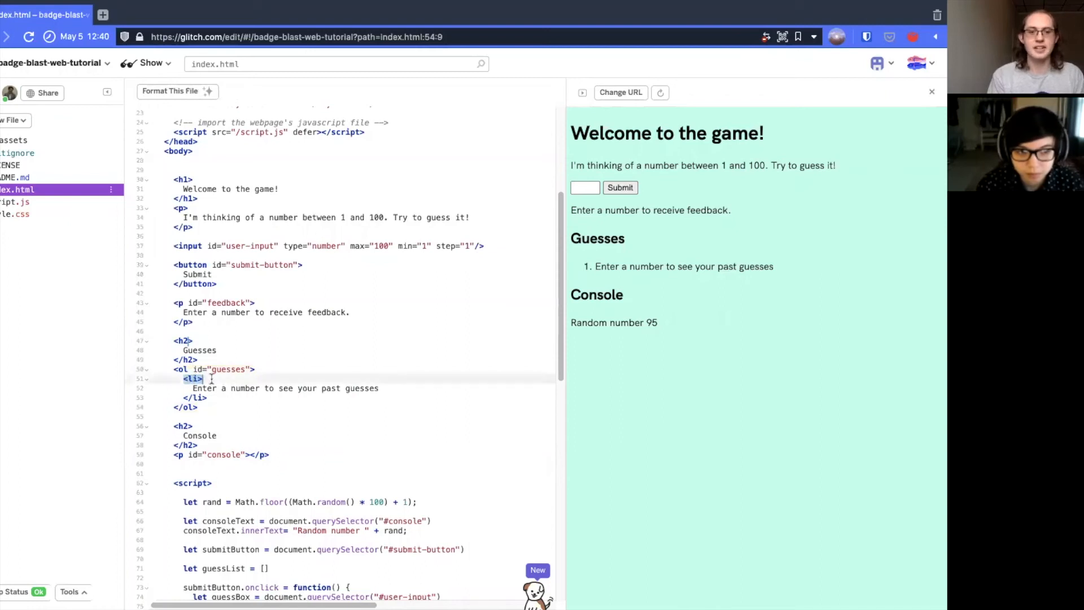
pyautogui.moveTo(210, 379); pyautogui.dragTo(393, 387)
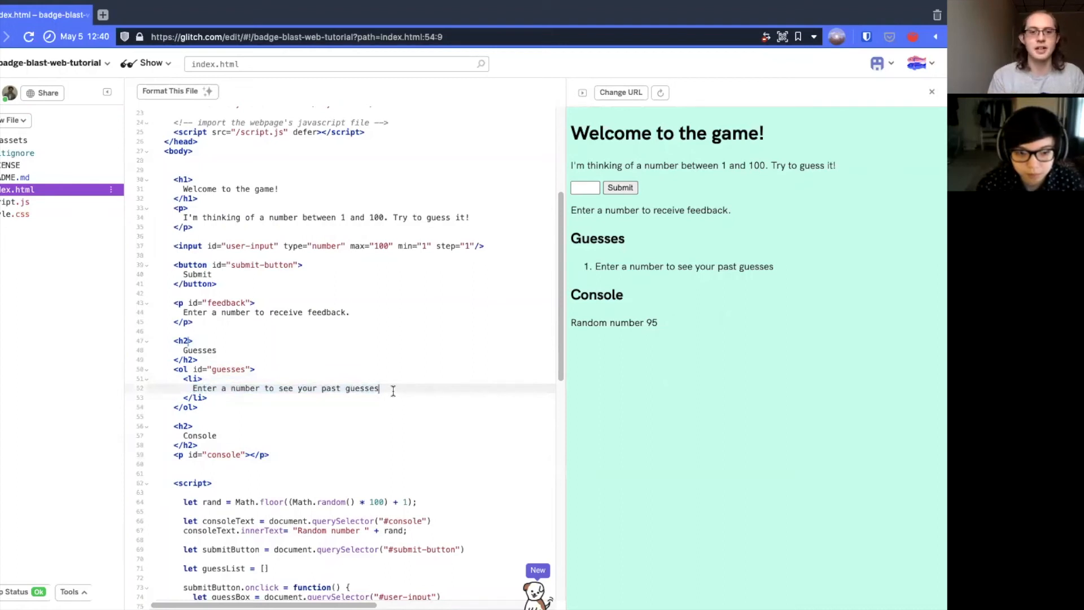
pyautogui.scroll(-3)
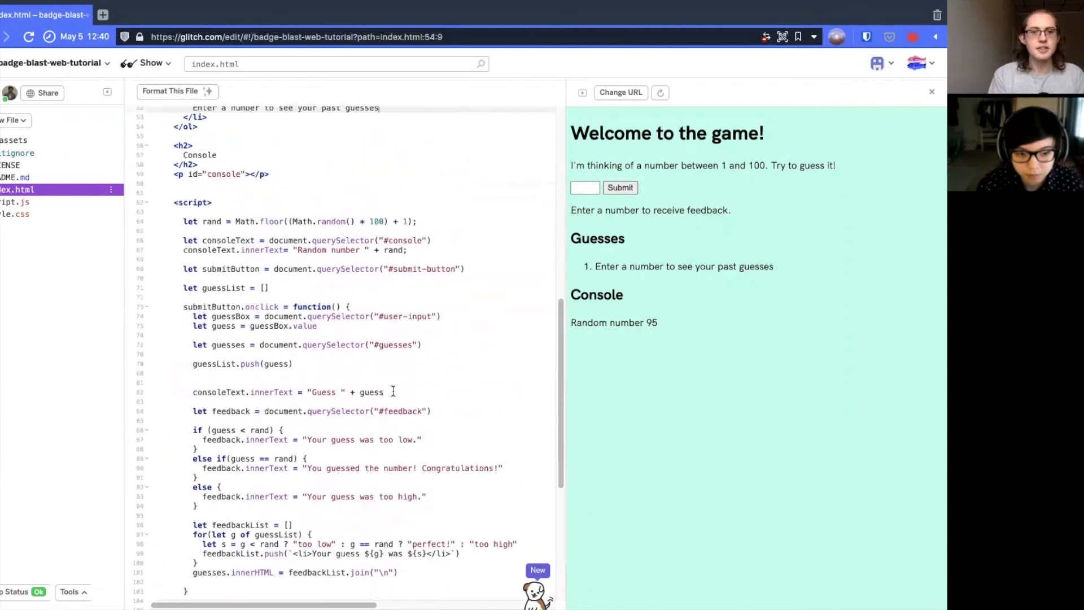
# Scroll to the guess loop and replace its nested ternary with an if / else if / else chain.
pyautogui.scroll(-3)
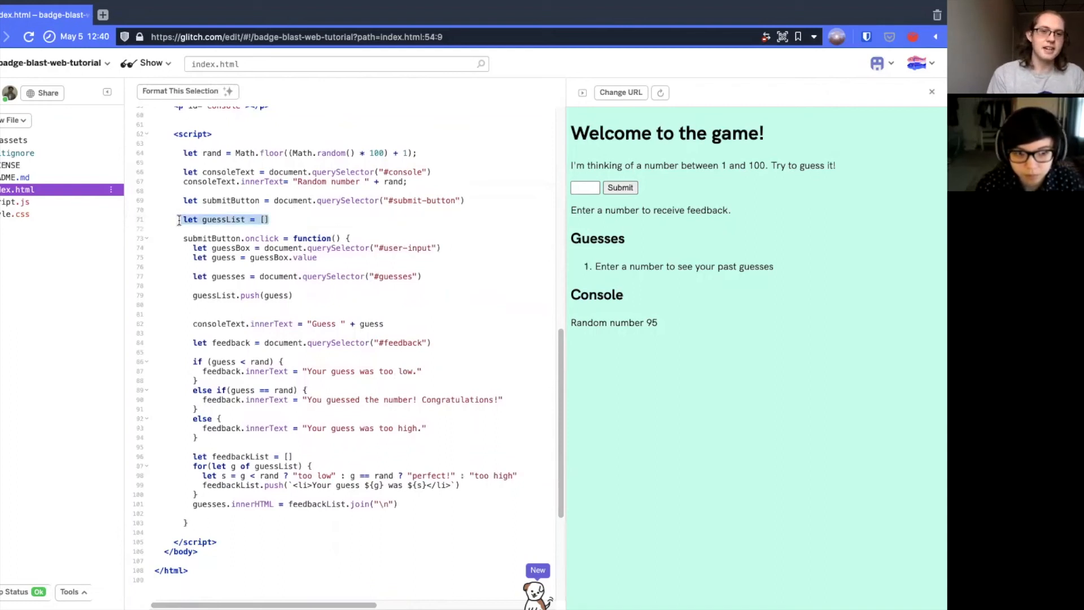
pyautogui.click(258, 404)
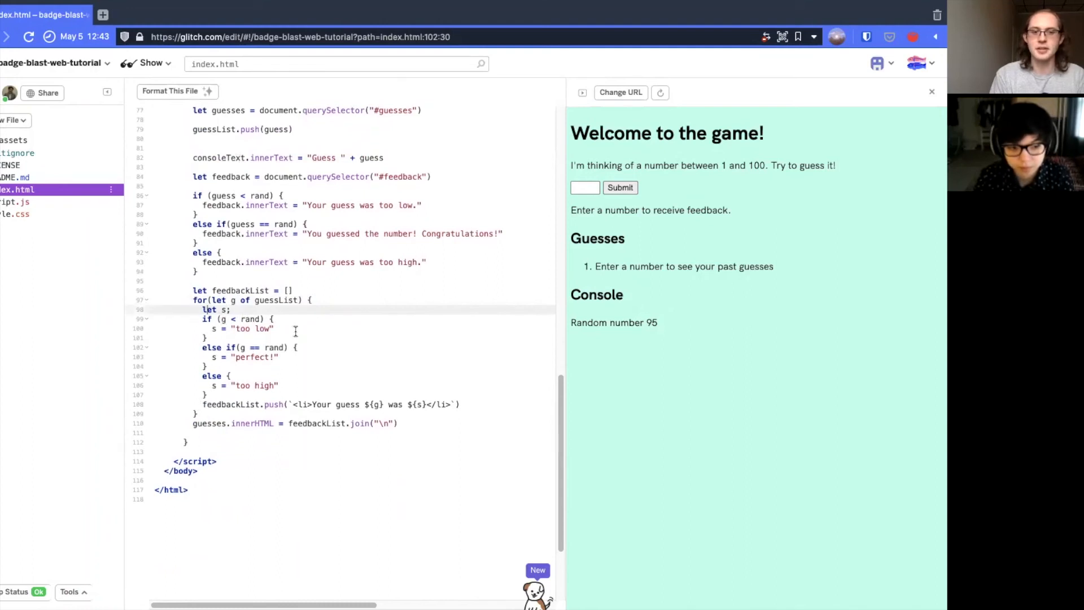
pyautogui.moveTo(274, 359)
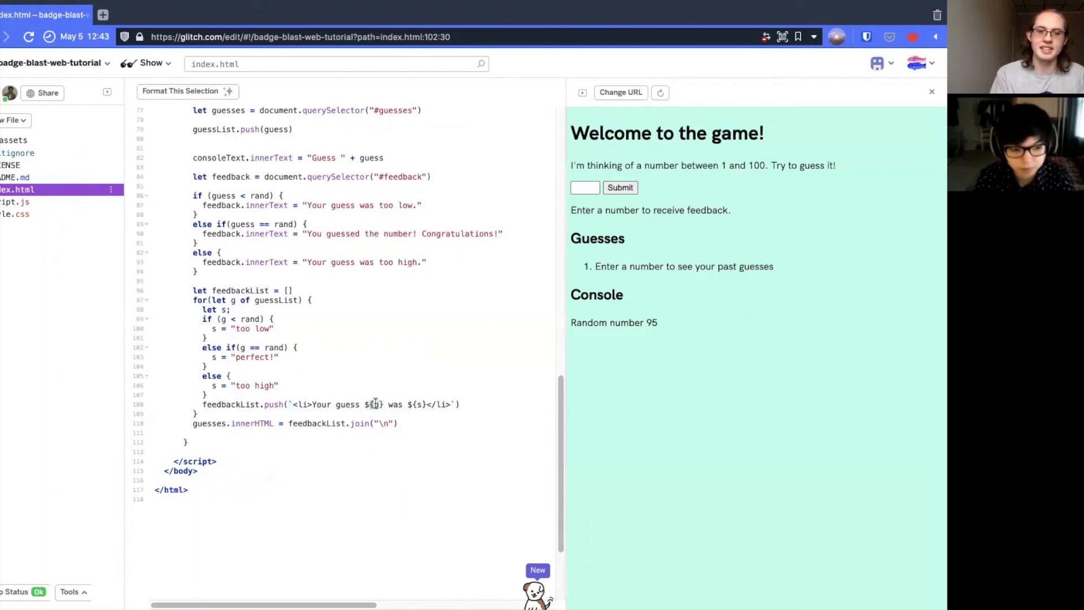
pyautogui.click(436, 413)
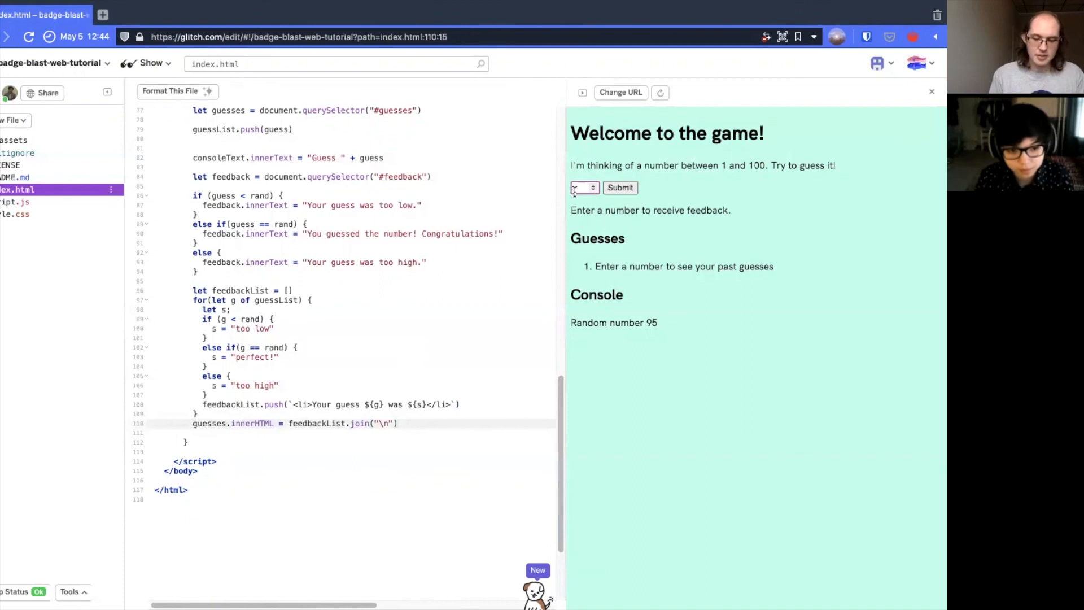
# Submit several guesses in the game preview so they fill the numbered history list.
pyautogui.click(619, 187)
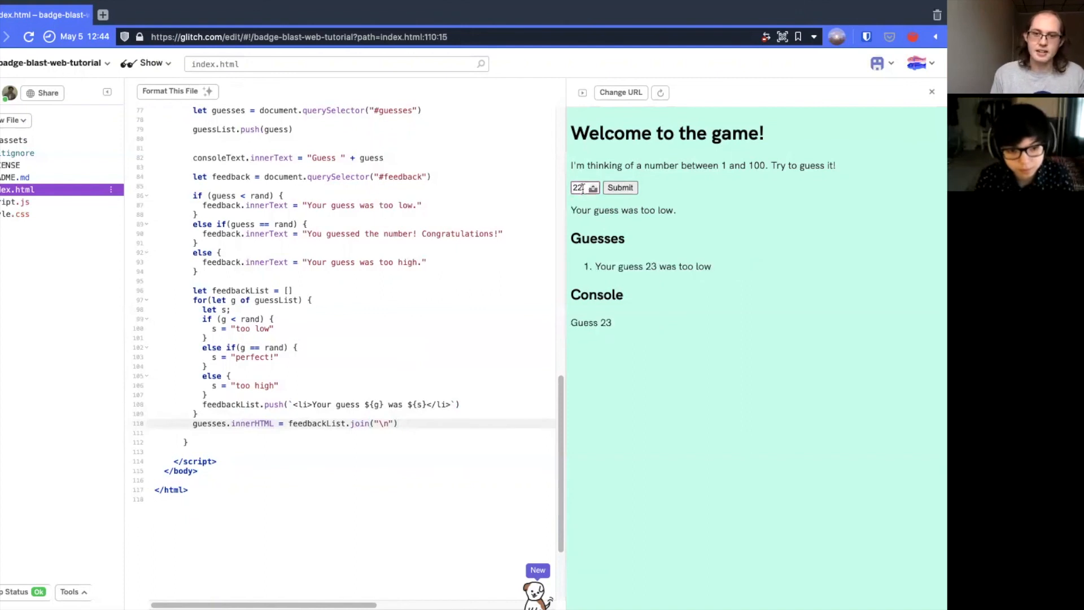
pyautogui.click(620, 188)
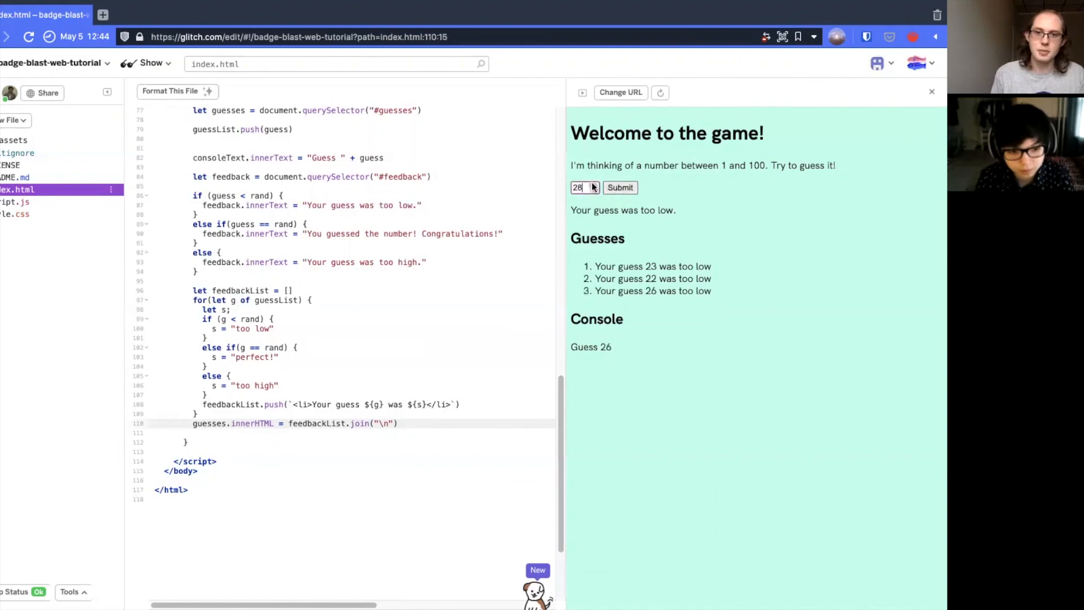
pyautogui.click(620, 187)
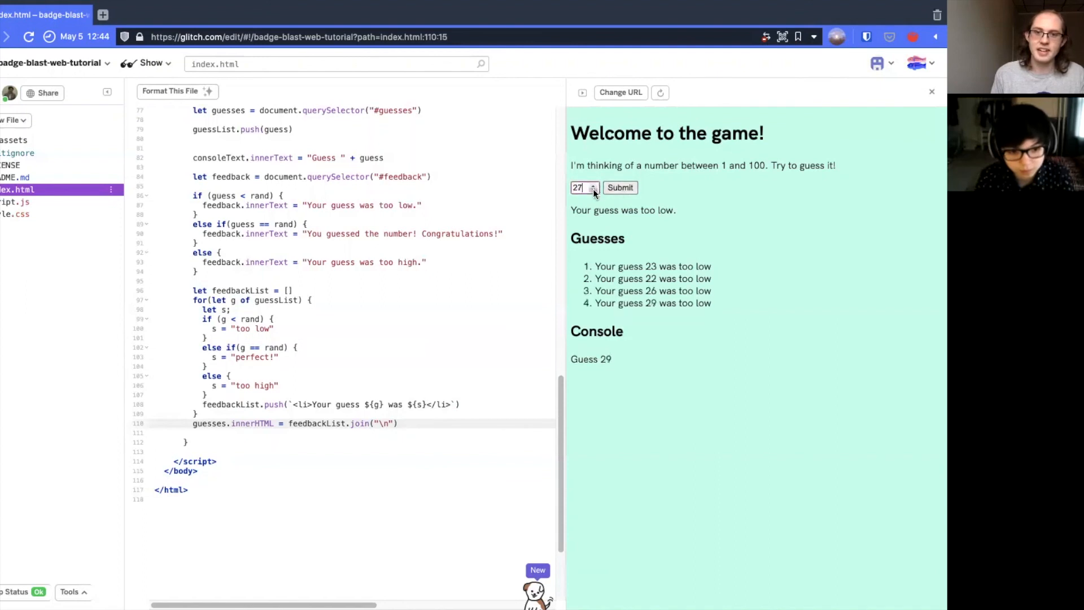
pyautogui.click(619, 187)
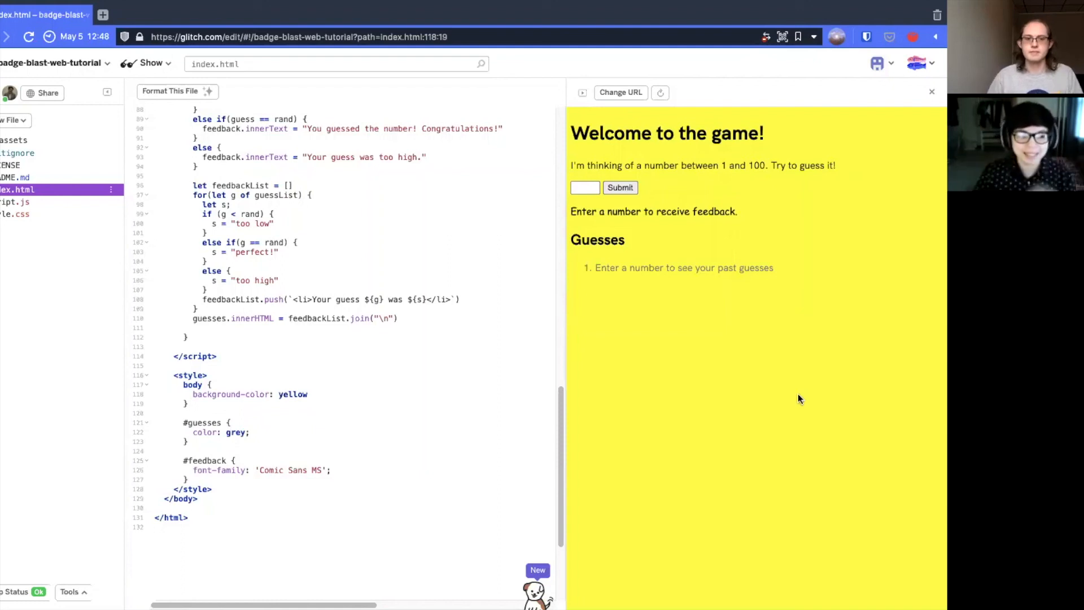
pyautogui.moveTo(332, 481)
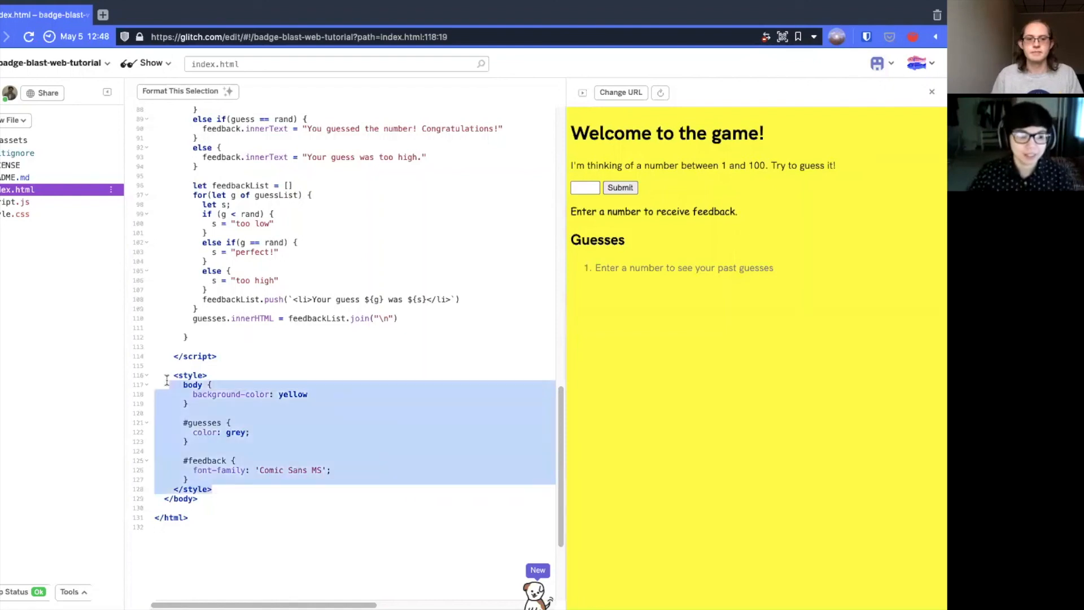
# Add the semicolon after background-color: yellow on line 118 of the style block.
pyautogui.click(260, 375)
pyautogui.write(';')
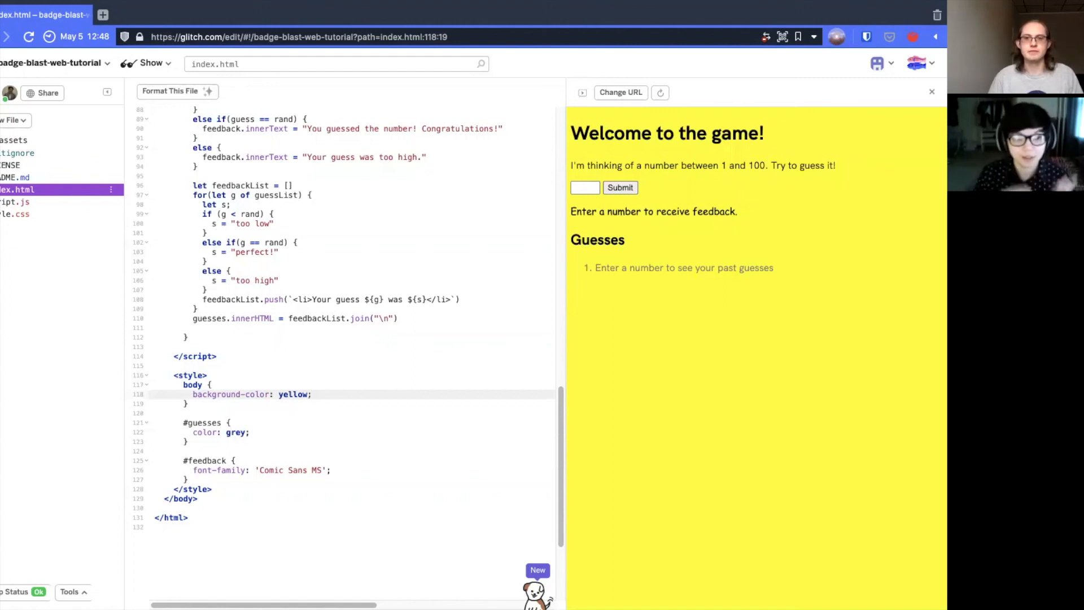
pyautogui.click(313, 394)
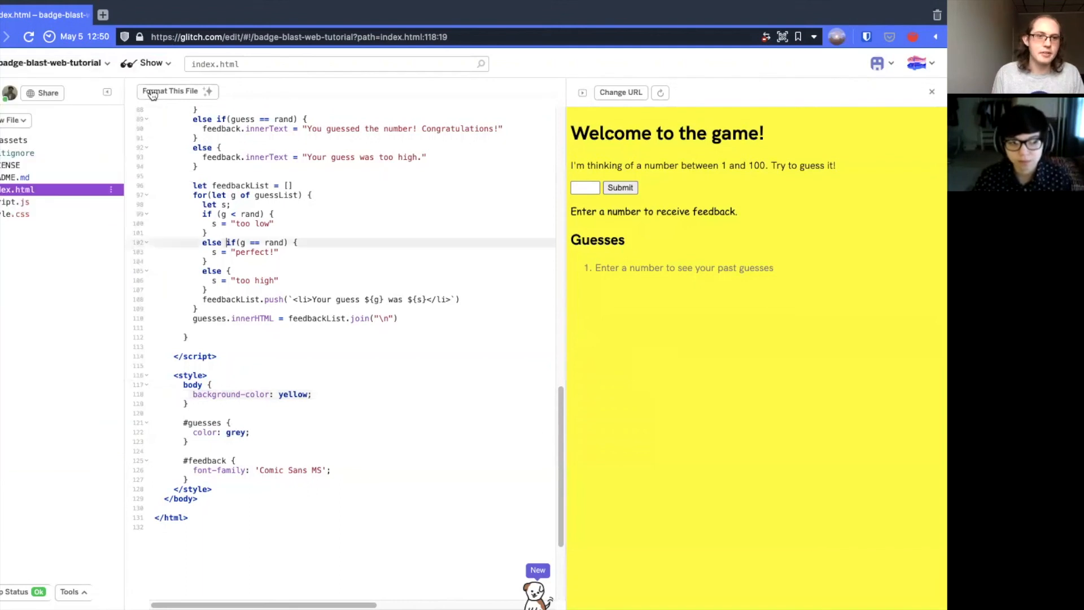
pyautogui.click(152, 64)
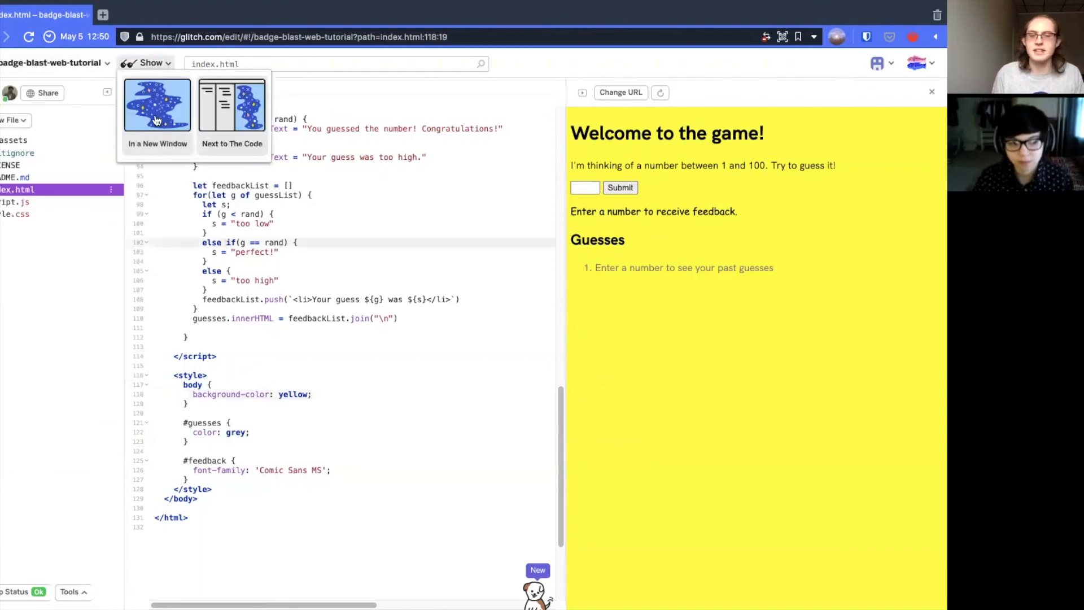
pyautogui.click(157, 105)
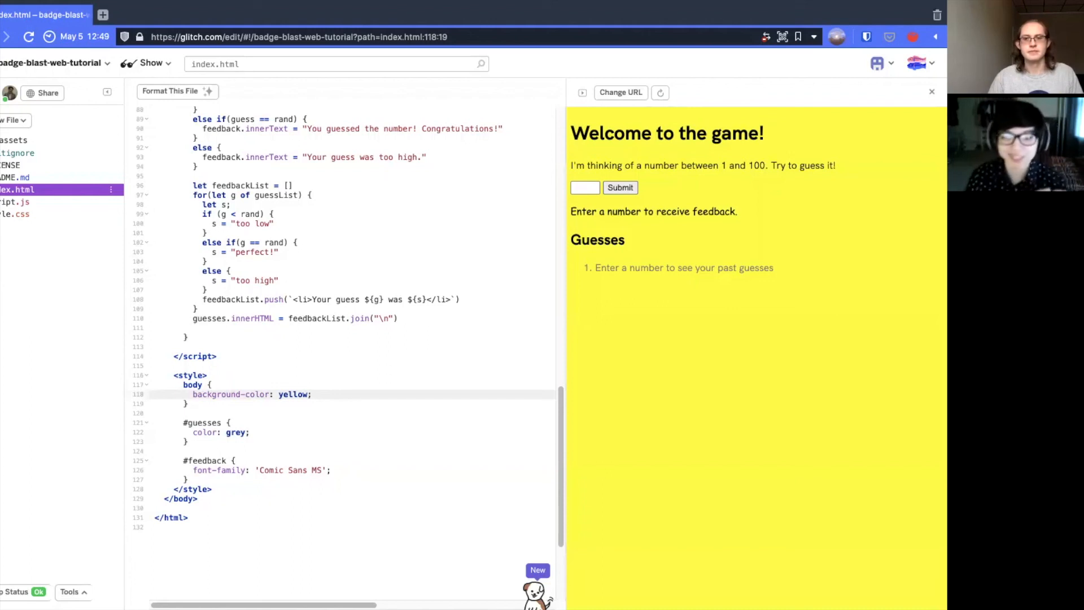
pyautogui.click(313, 394)
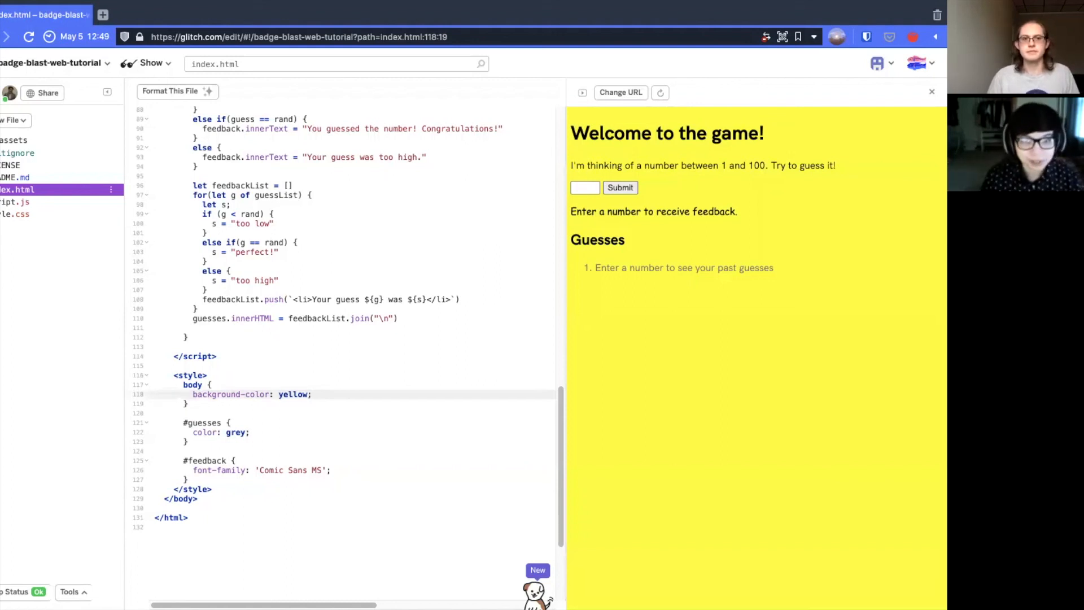
pyautogui.click(312, 394)
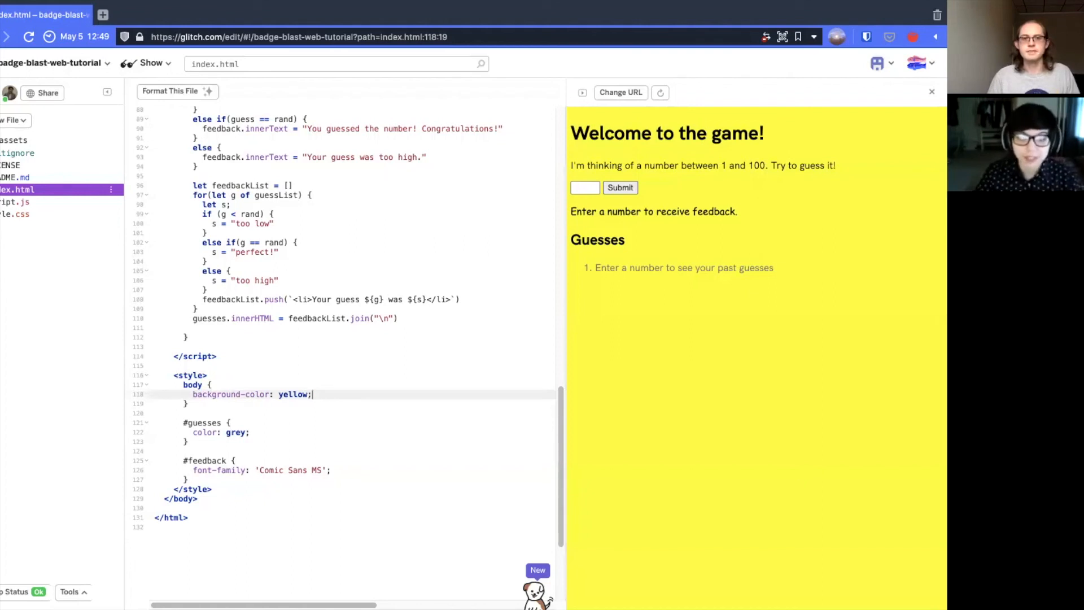